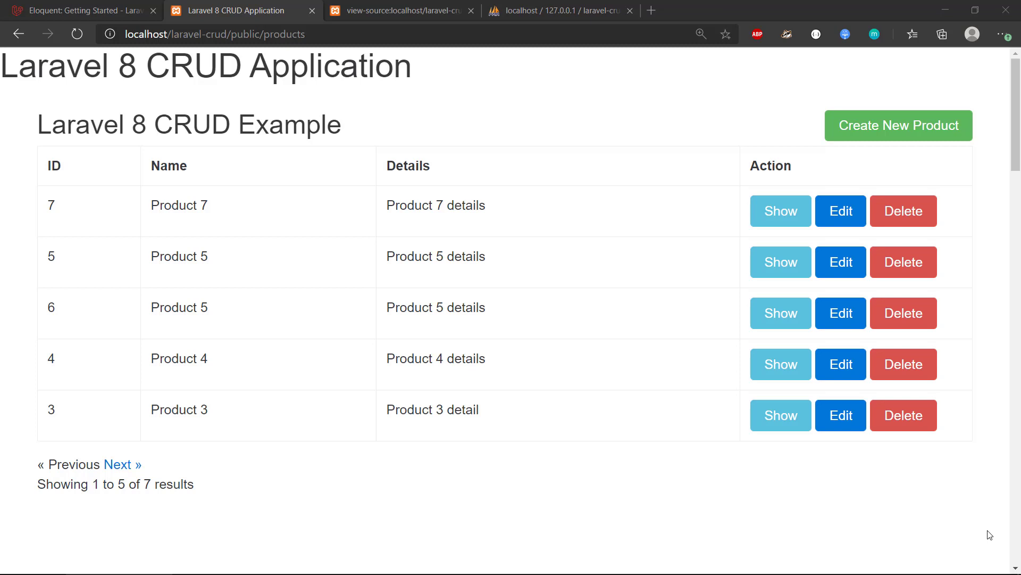
pyautogui.moveTo(613, 163)
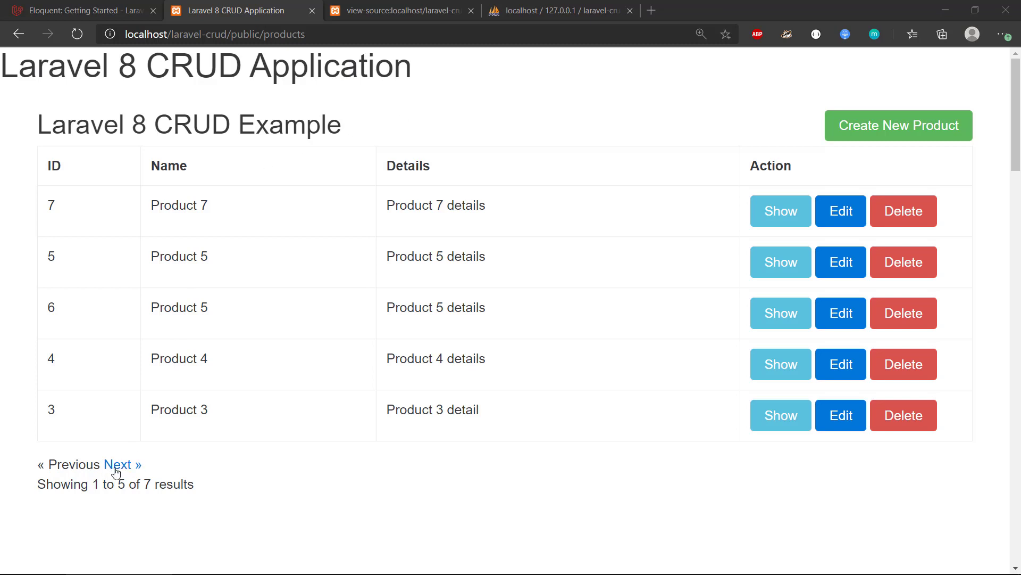
# Browse the product list pages, then return to ProductController to set paginate to 3
pyautogui.click(121, 464)
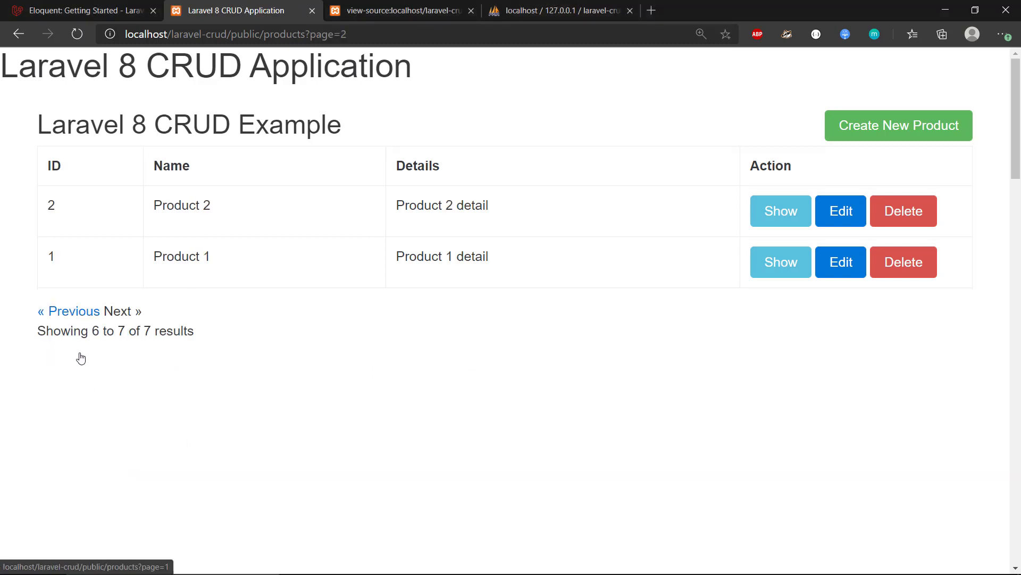
pyautogui.click(68, 311)
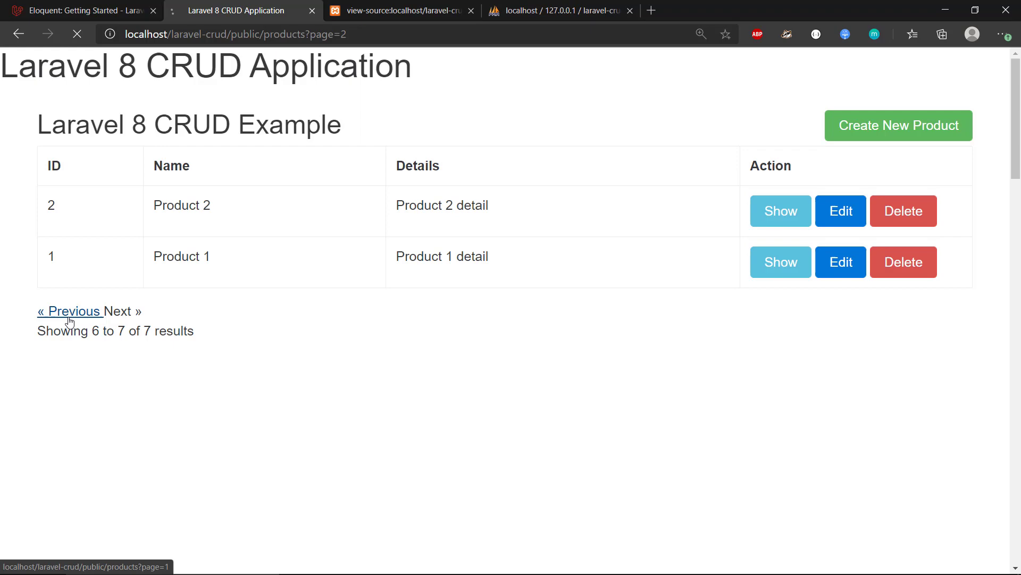
pyautogui.click(69, 311)
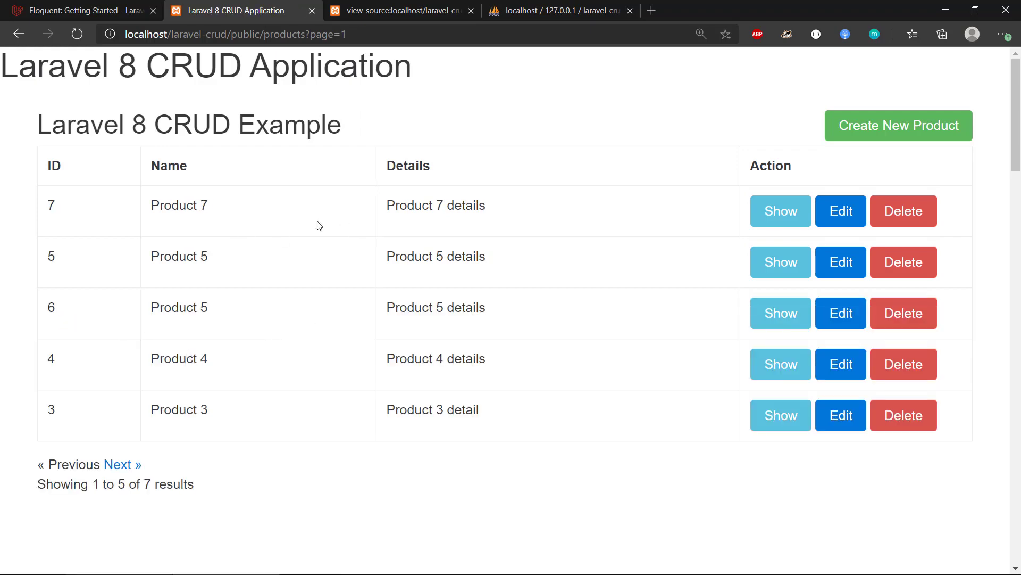
pyautogui.moveTo(124, 464)
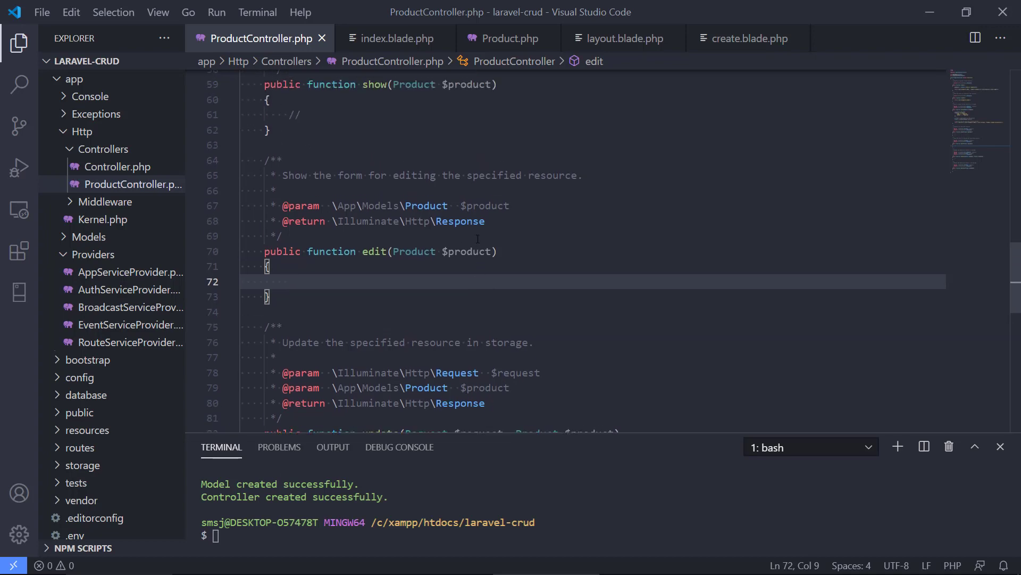
pyautogui.scroll(3)
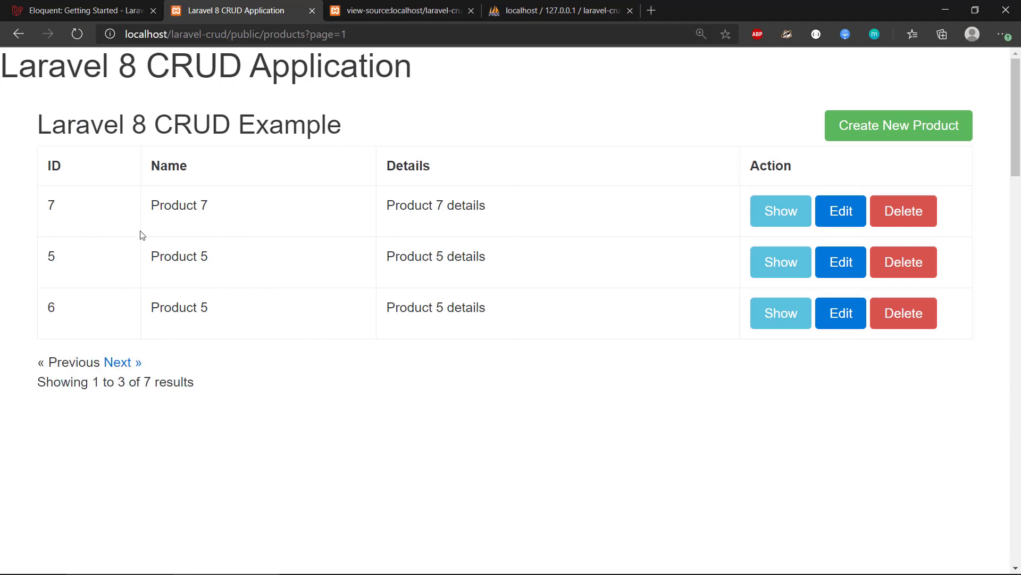
pyautogui.moveTo(342, 381)
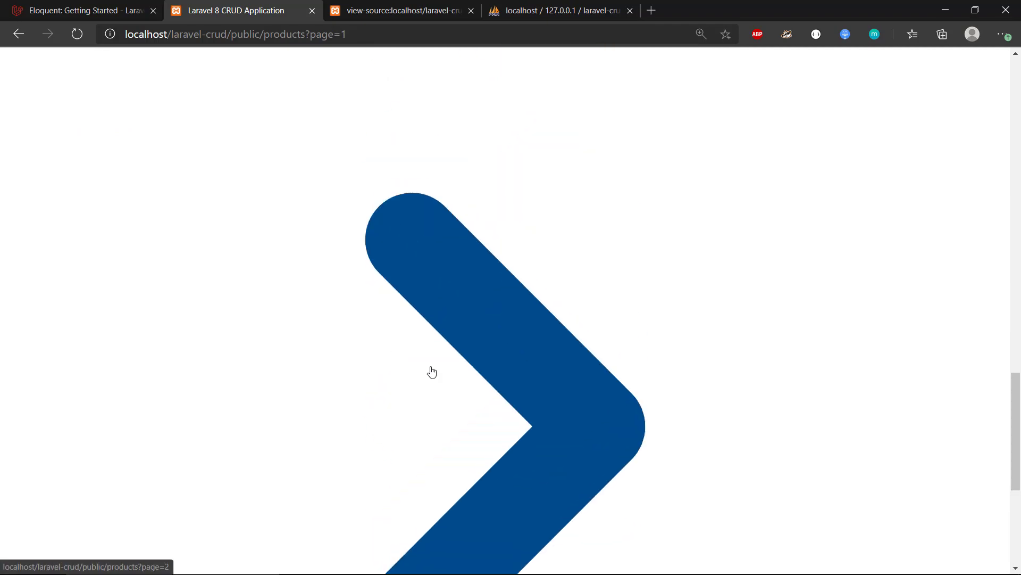
pyautogui.click(432, 371)
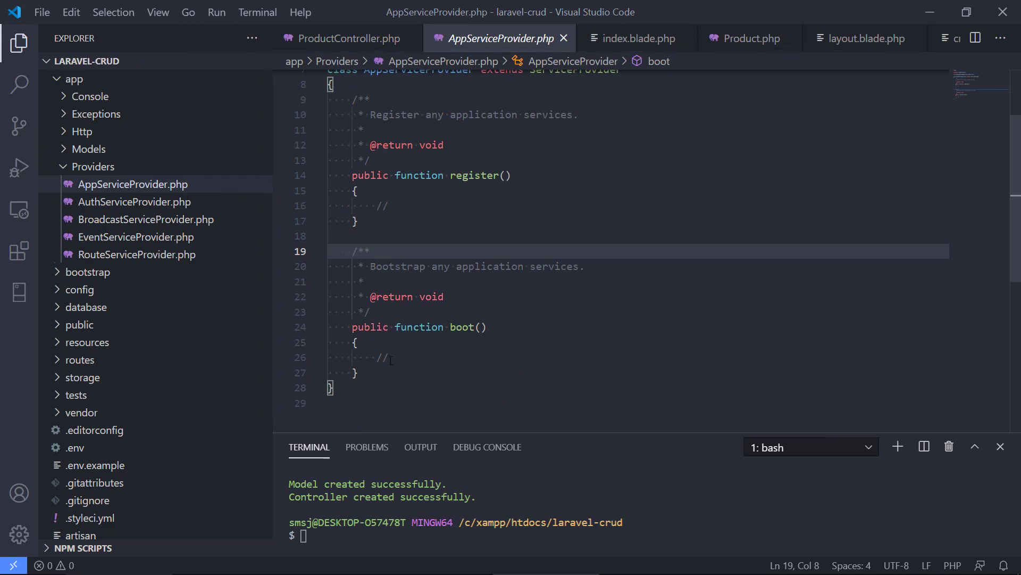
# Add Paginator::useBootstrap(); inside AppServiceProvider's boot method
pyautogui.write('Pa')
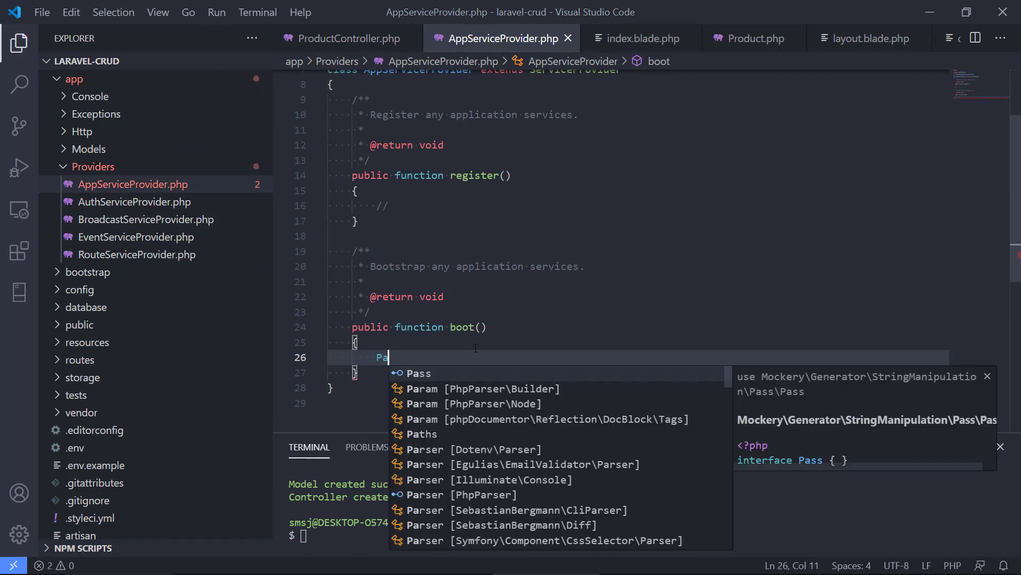
pyautogui.write('ginator')
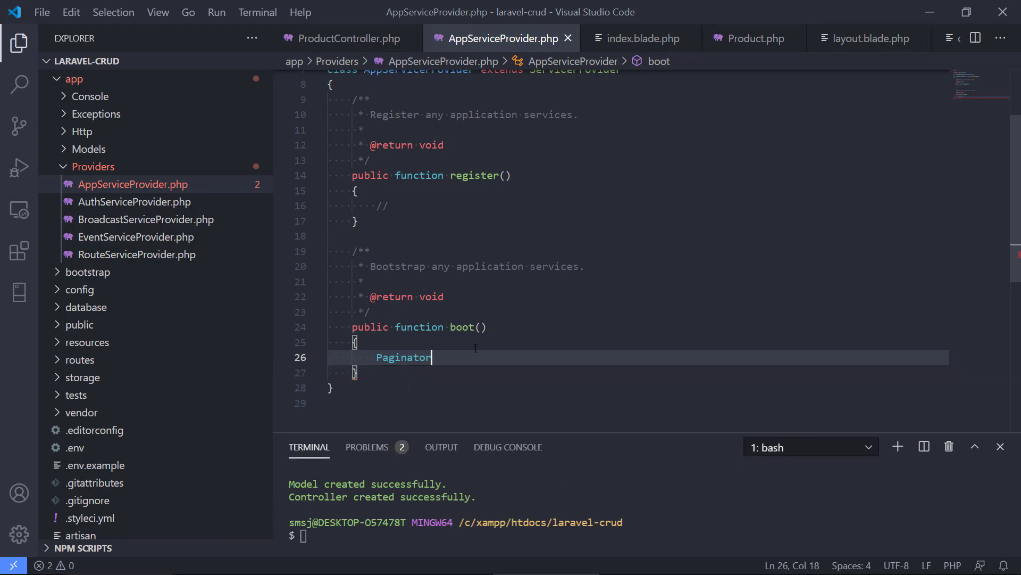
pyautogui.write('::use')
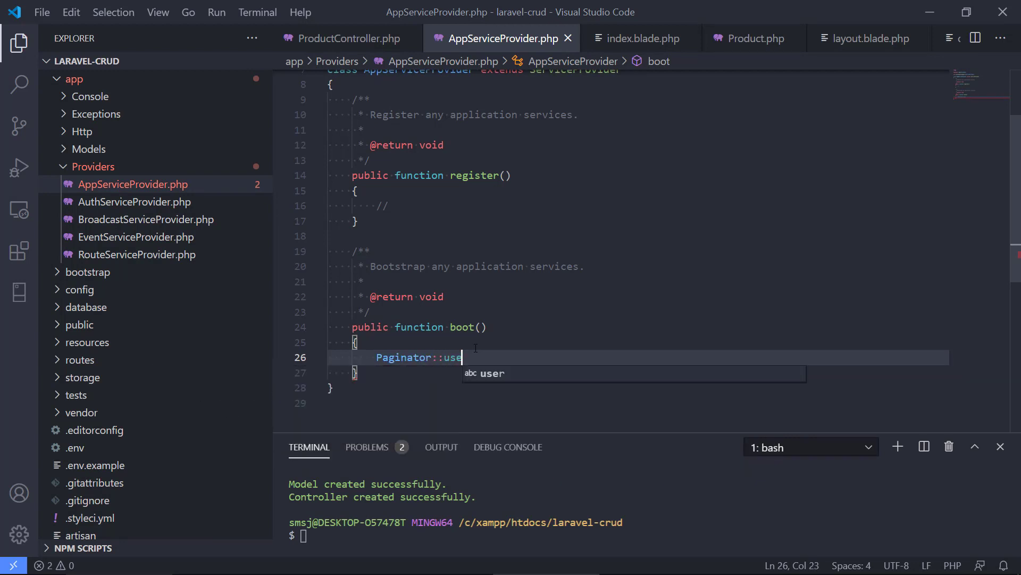
pyautogui.write('Boot')
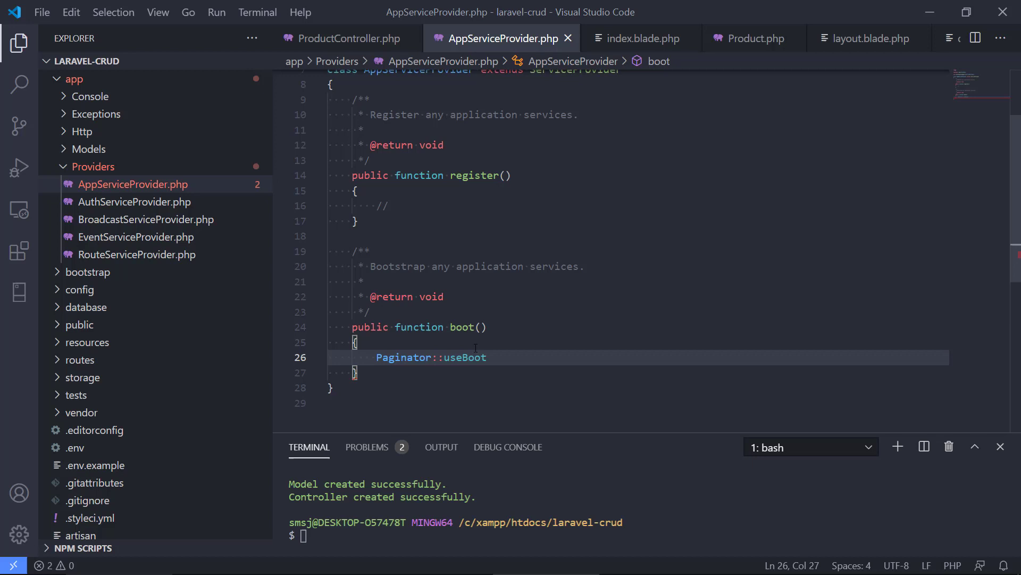
pyautogui.write('strap();')
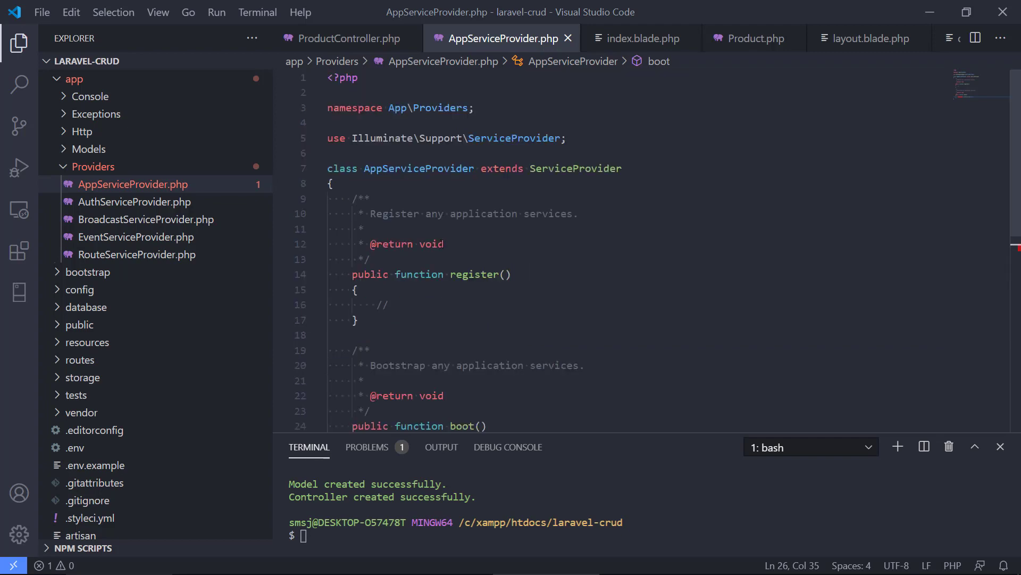
# Import Illuminate\Pagination\Paginator at the top of AppServiceProvider
pyautogui.write('use')
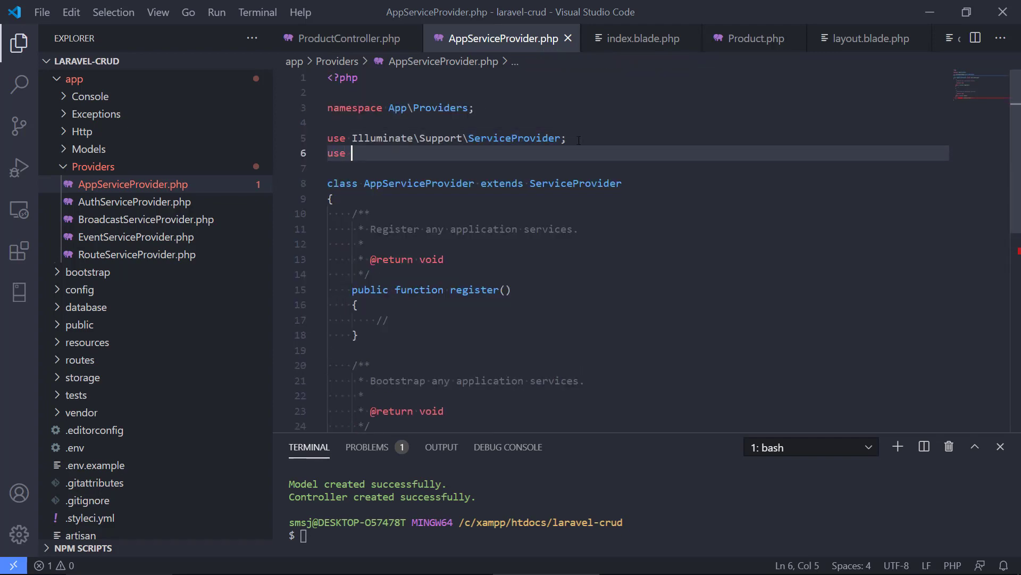
pyautogui.write('Illu')
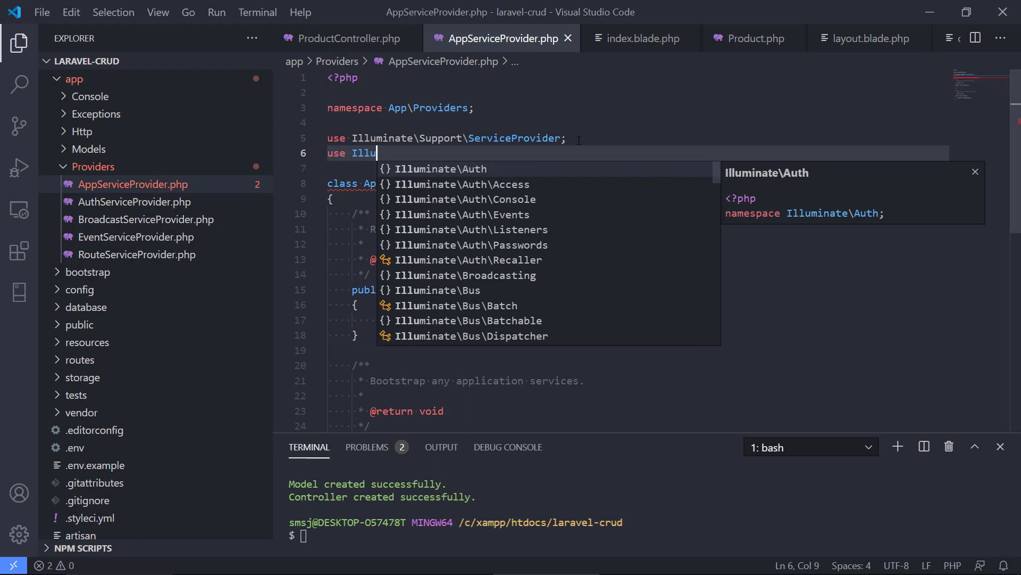
pyautogui.write('minate\\')
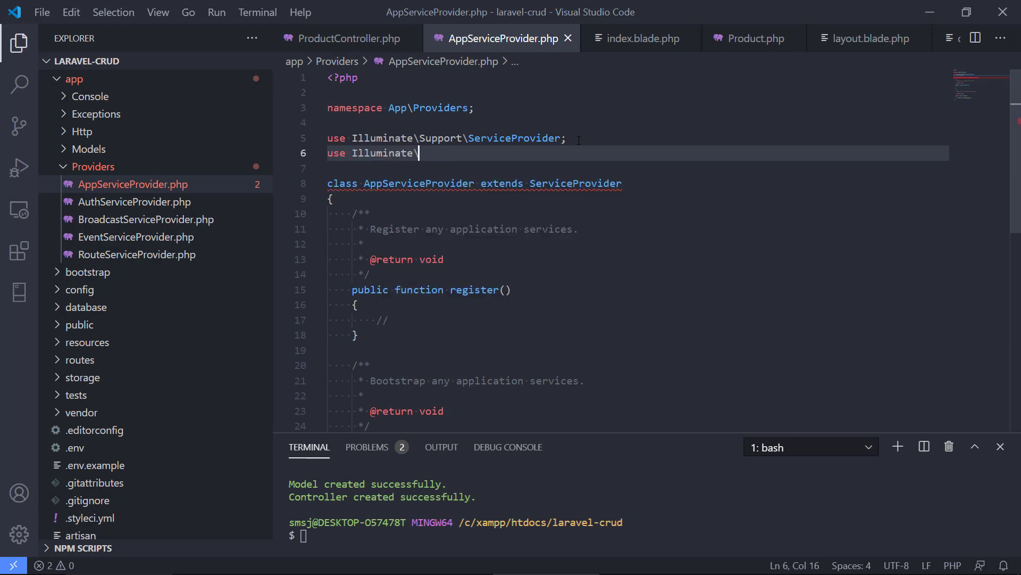
pyautogui.write('Pagi')
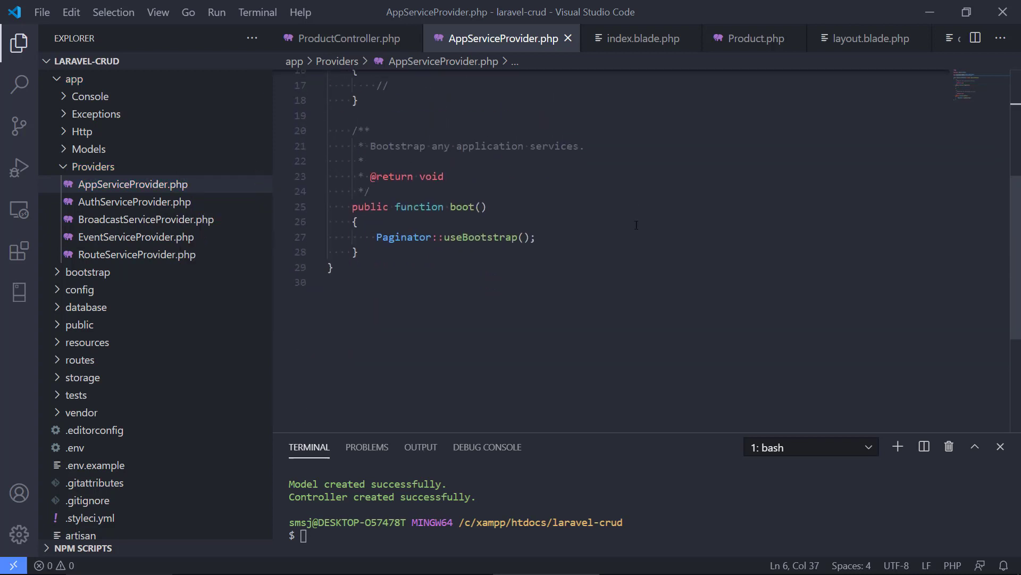
pyautogui.click(389, 285)
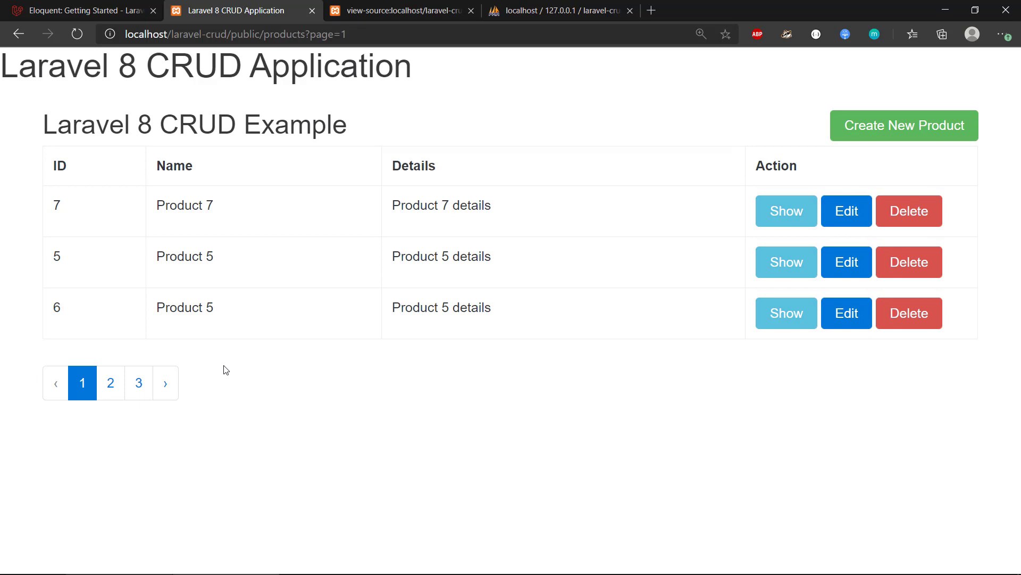
pyautogui.moveTo(347, 428)
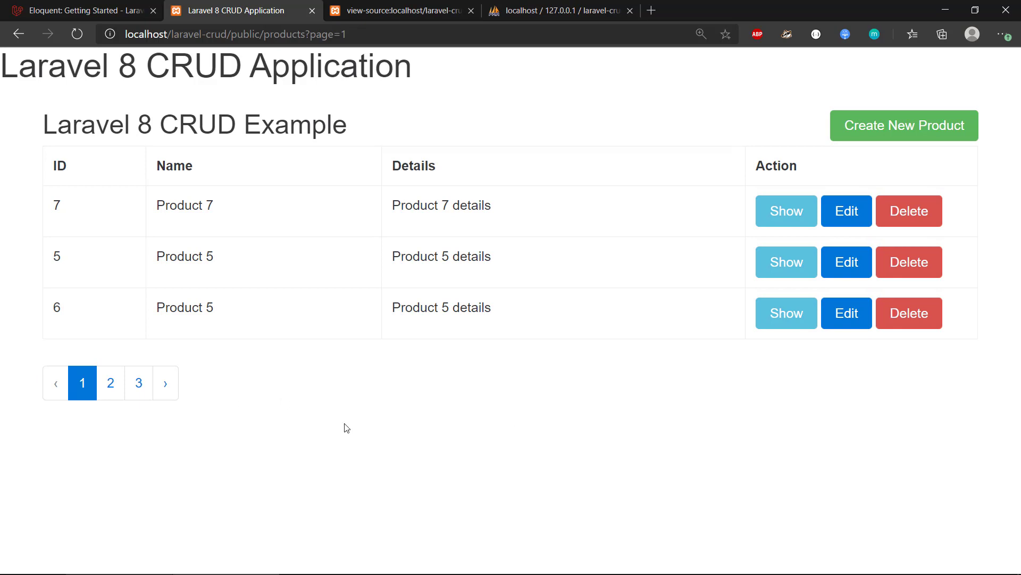
pyautogui.moveTo(530, 451)
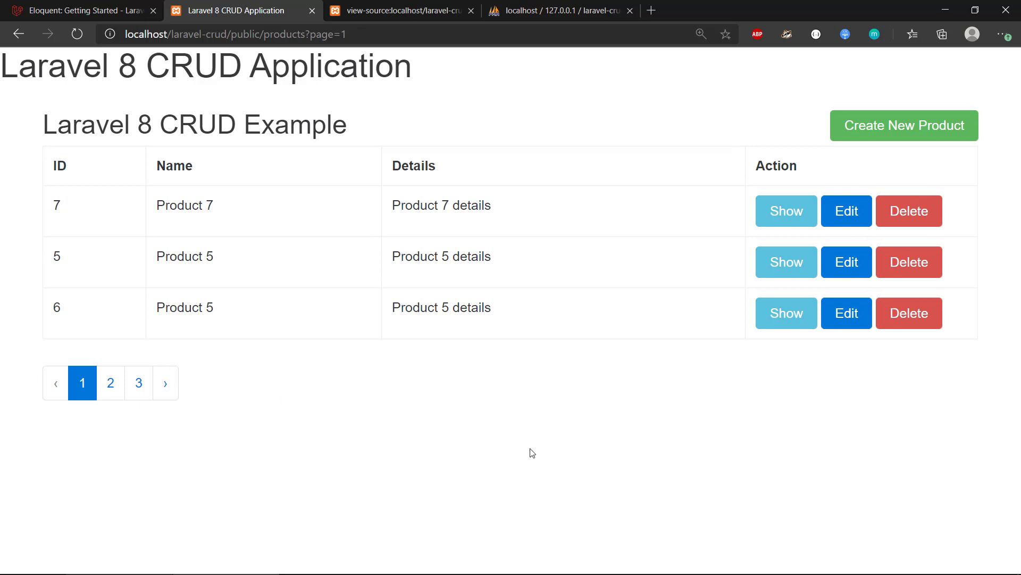
# Check the Bootstrap page links in Chrome, then set the index pagination to 5
pyautogui.click(110, 382)
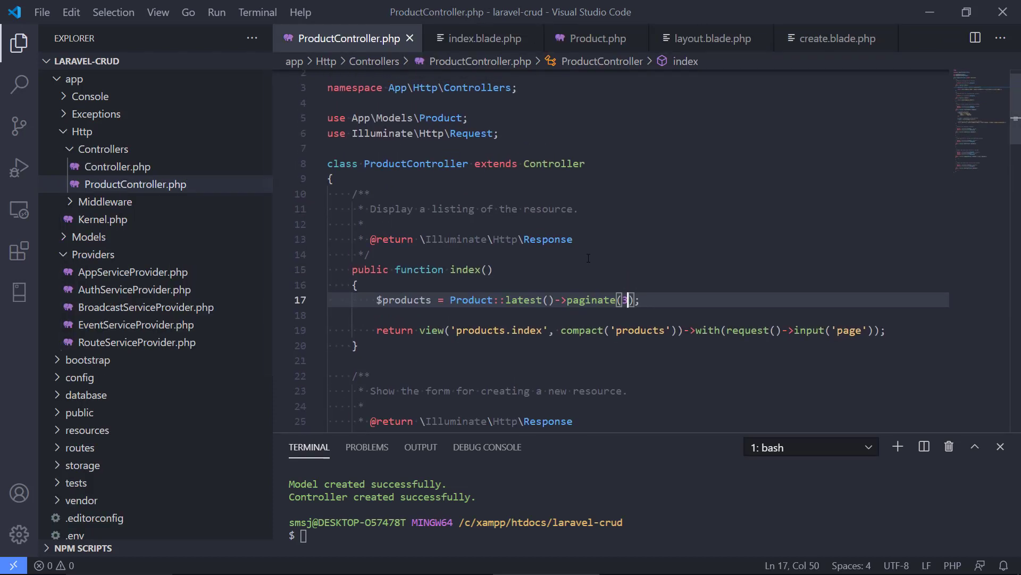
pyautogui.write('5')
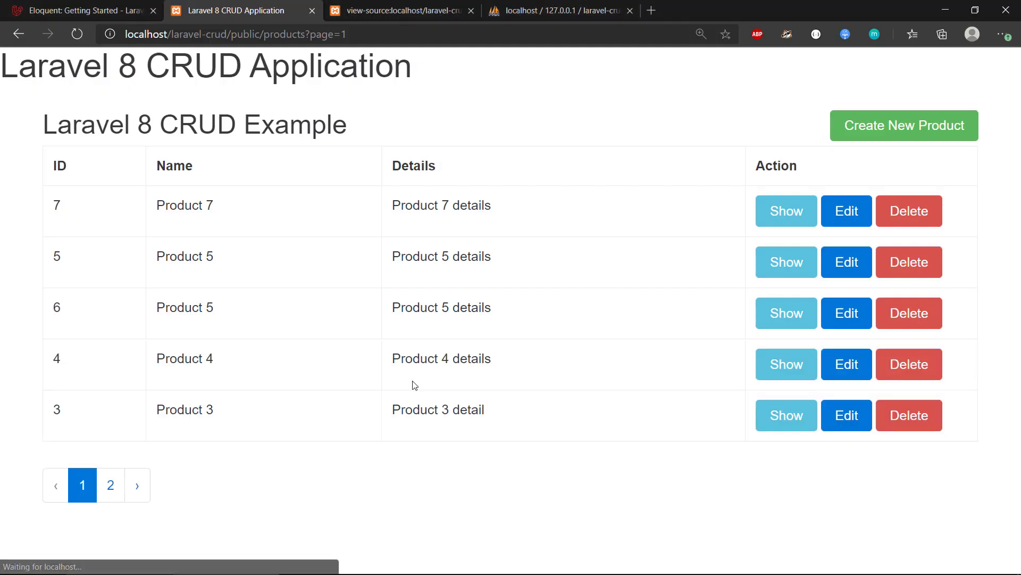
pyautogui.moveTo(448, 278)
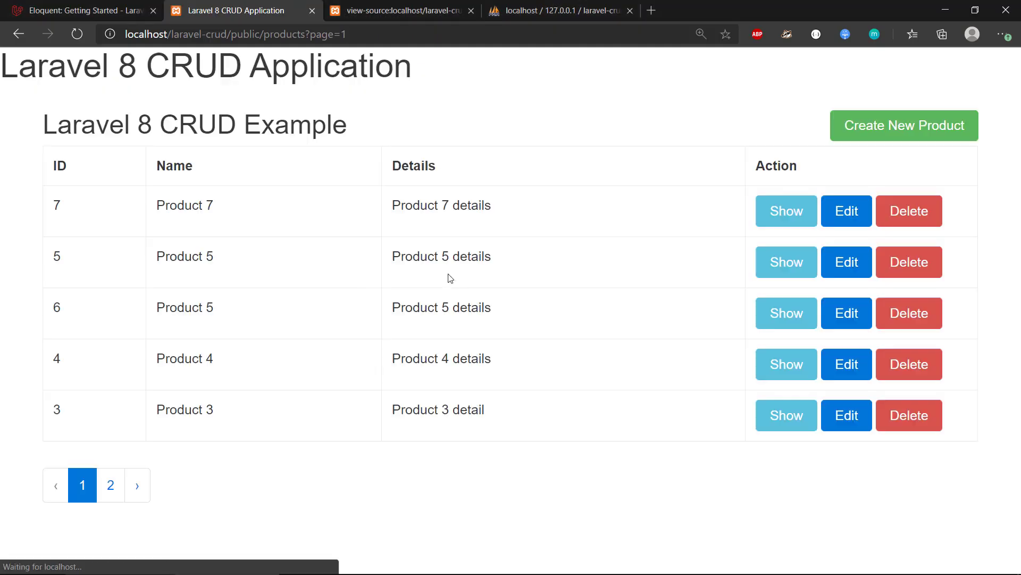
pyautogui.moveTo(790, 214)
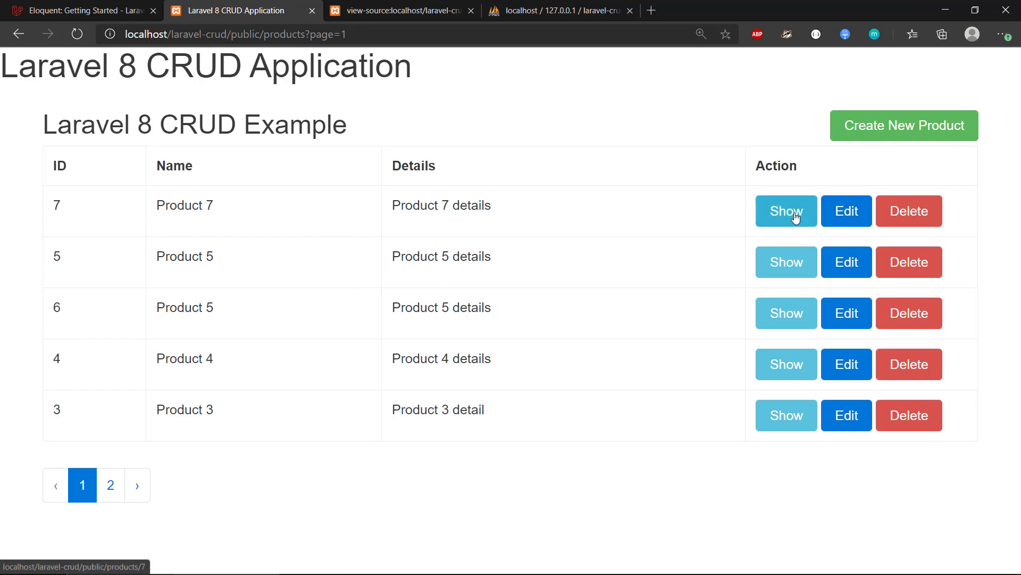
# View Product 7's details page from the five-per-page list, then return to the controller
pyautogui.click(223, 34)
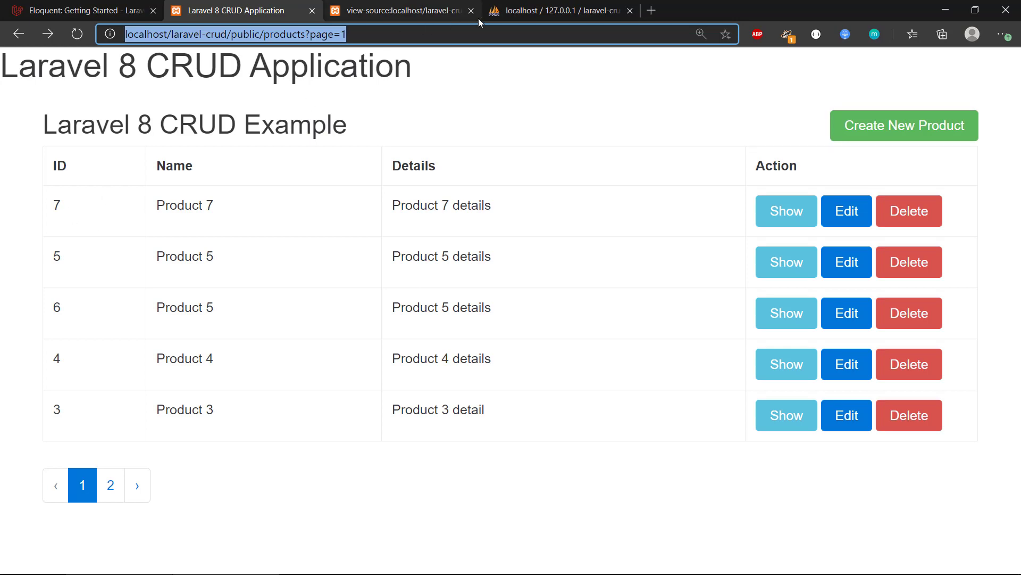
pyautogui.click(567, 9)
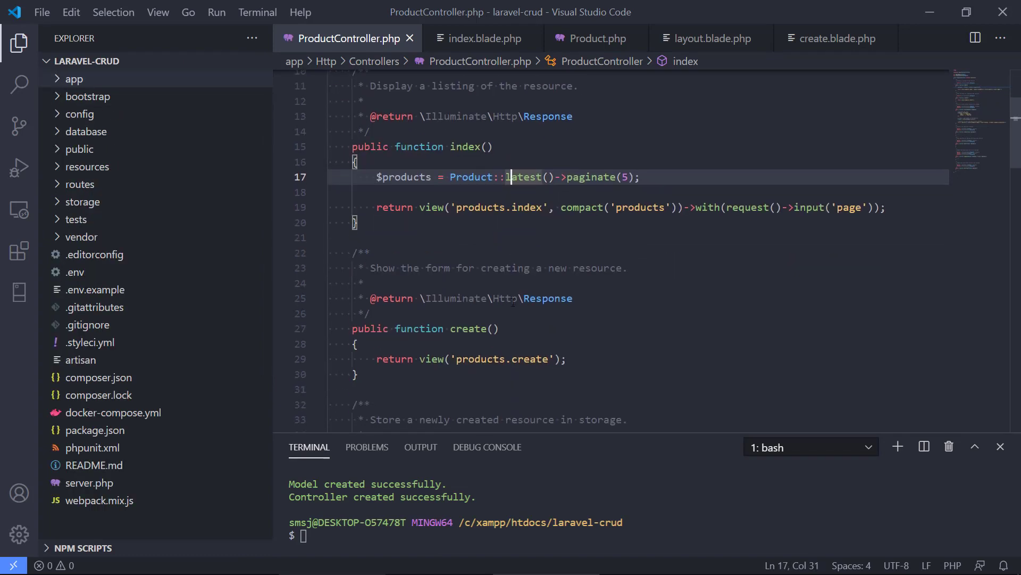
# Locate the empty show method and expand resources/views to reveal the products folder
pyautogui.scroll(-3)
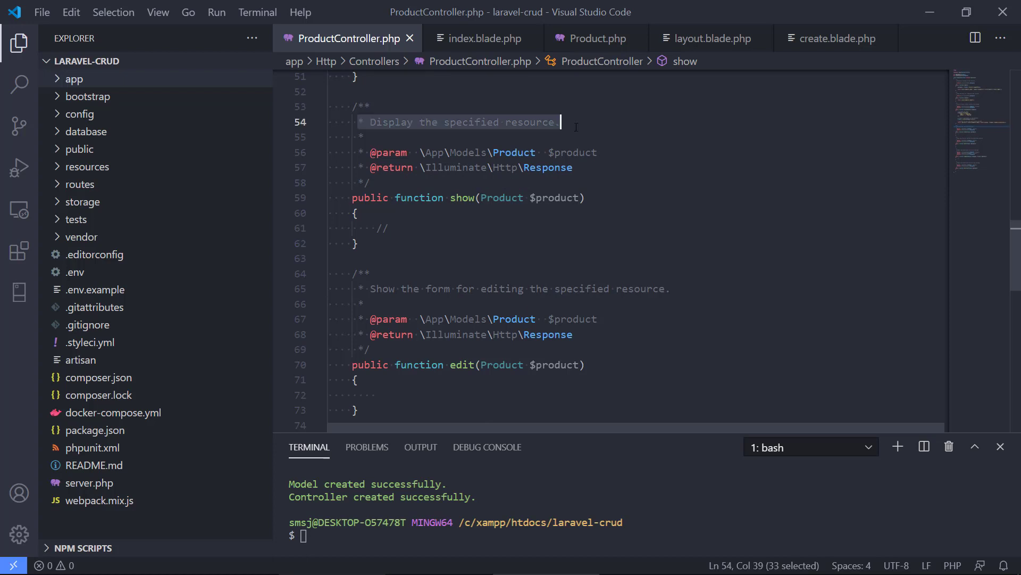
pyautogui.click(479, 198)
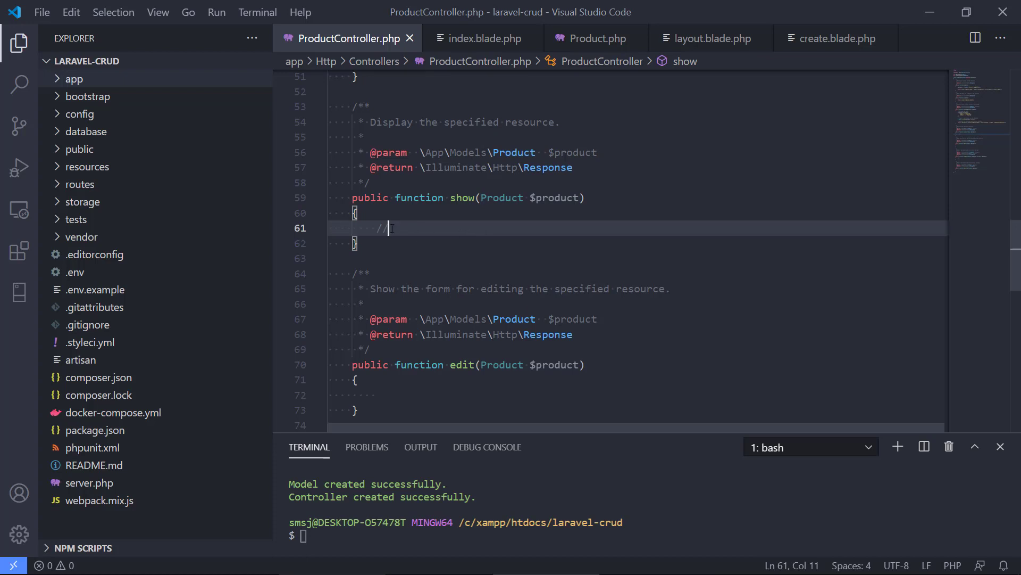
pyautogui.moveTo(243, 295)
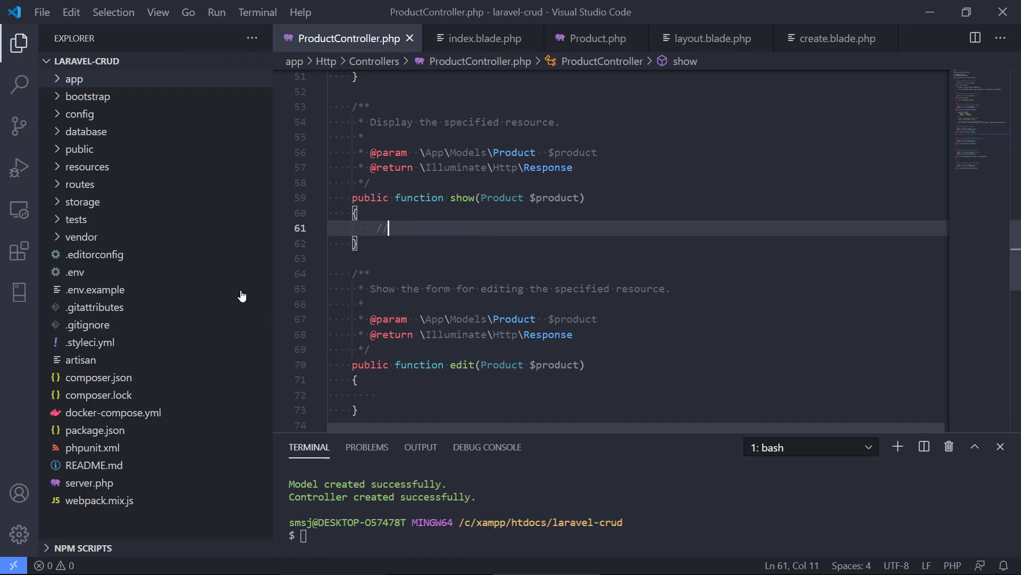
pyautogui.moveTo(124, 295)
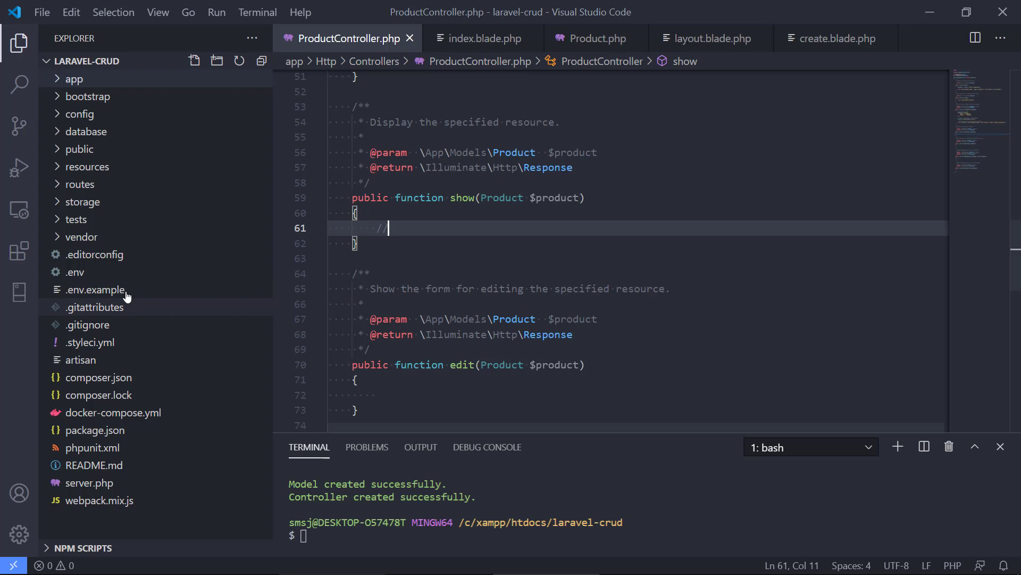
pyautogui.moveTo(66, 153)
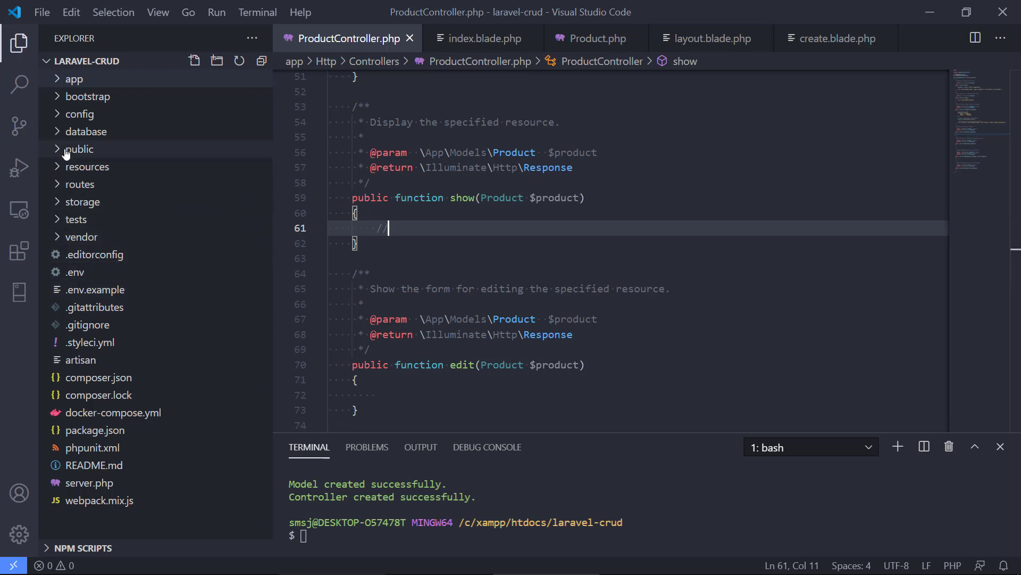
pyautogui.click(87, 166)
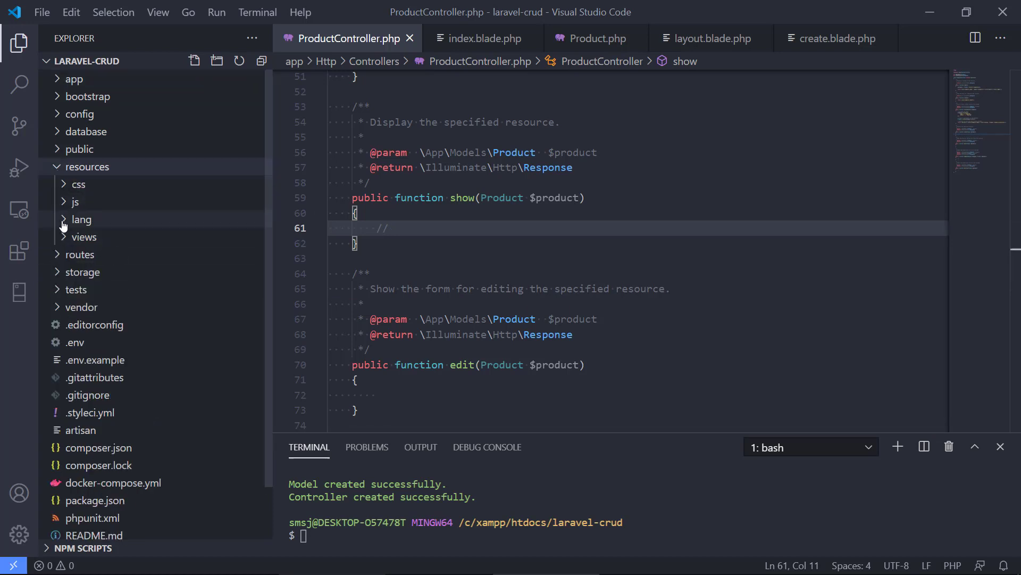
pyautogui.click(84, 236)
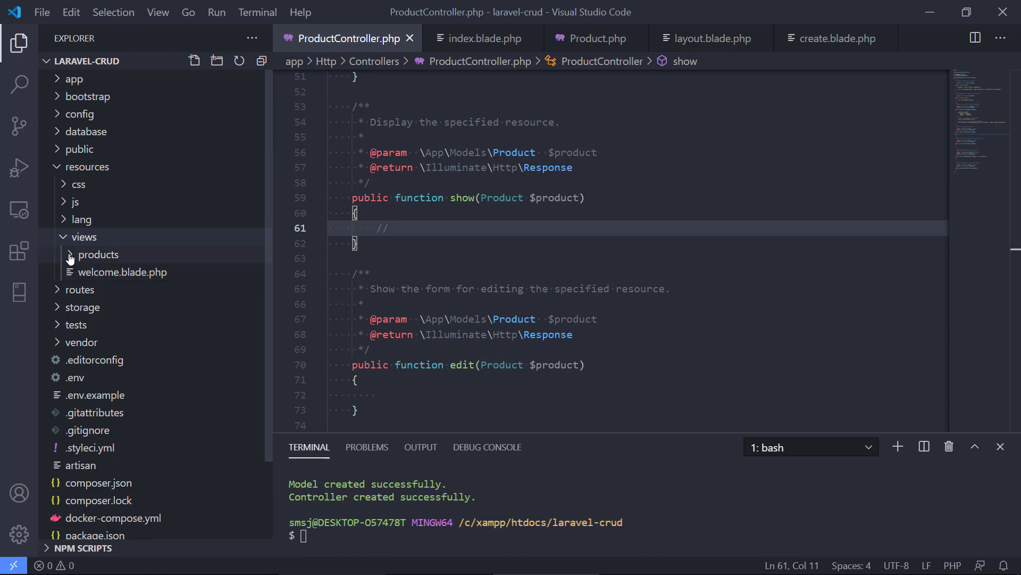
# Create a new file in the products views folder
pyautogui.rightClick(98, 255)
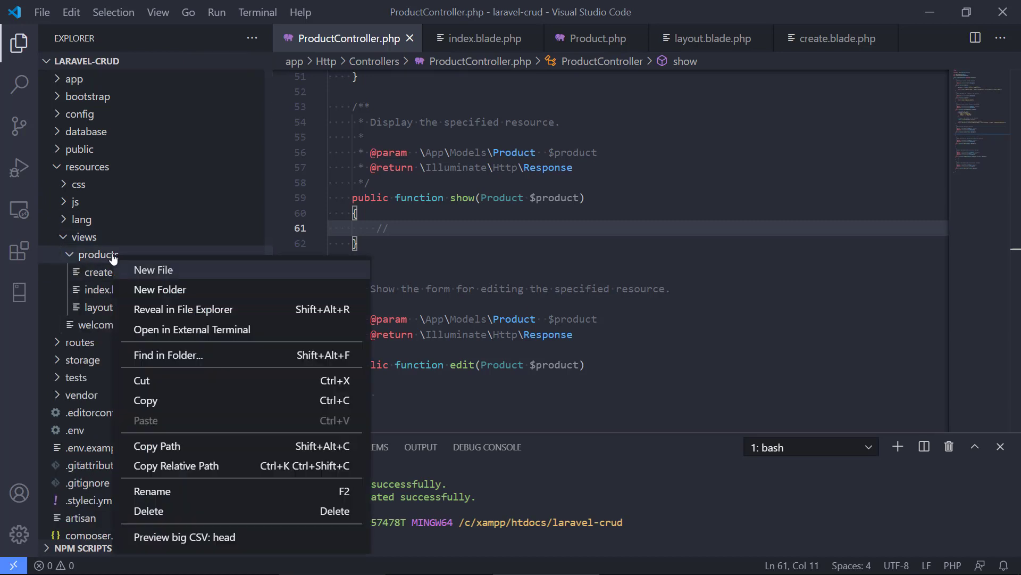
pyautogui.click(153, 270)
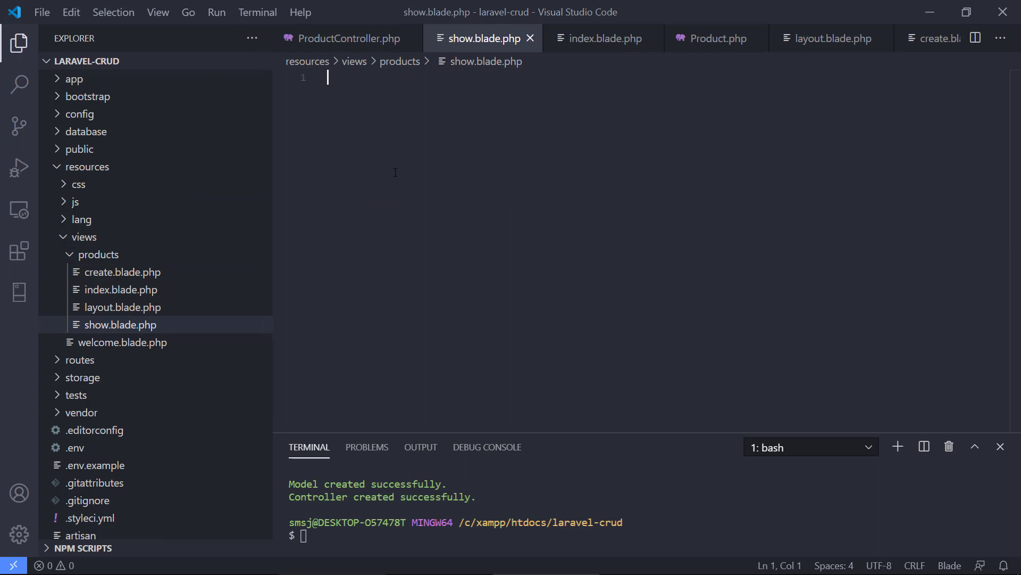
pyautogui.write('@extends(')
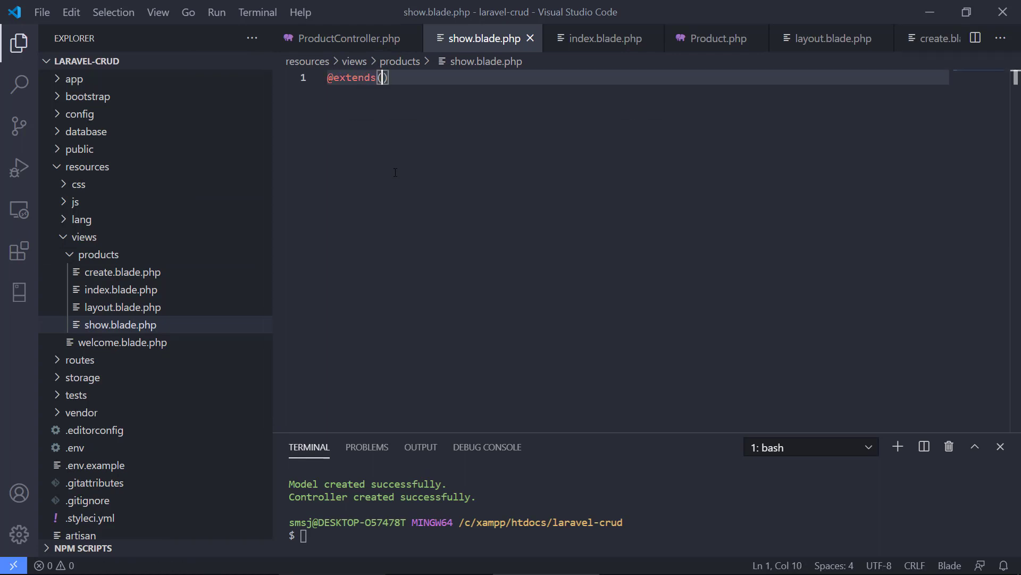
pyautogui.write("'products.layout")
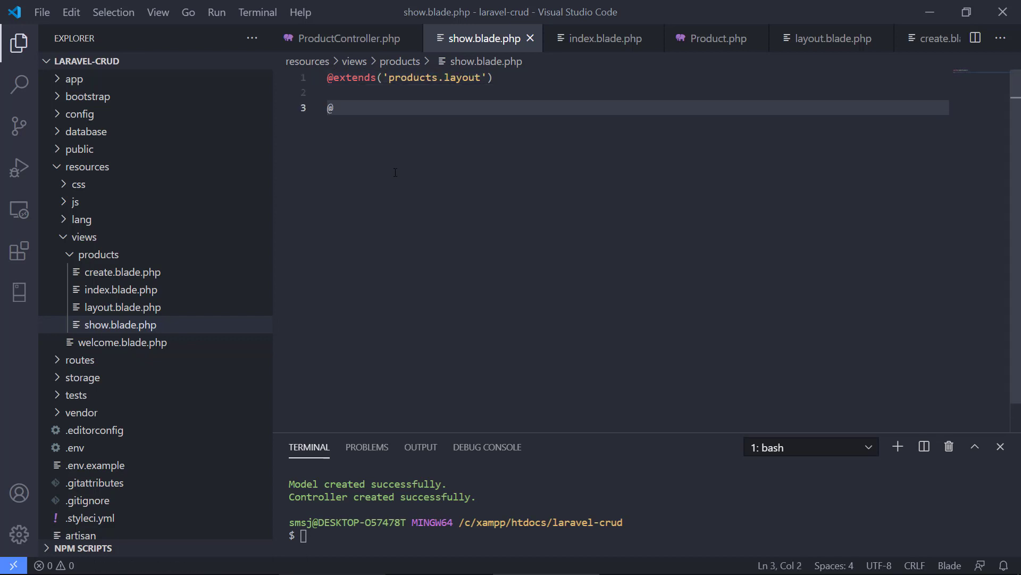
pyautogui.write("section(''")
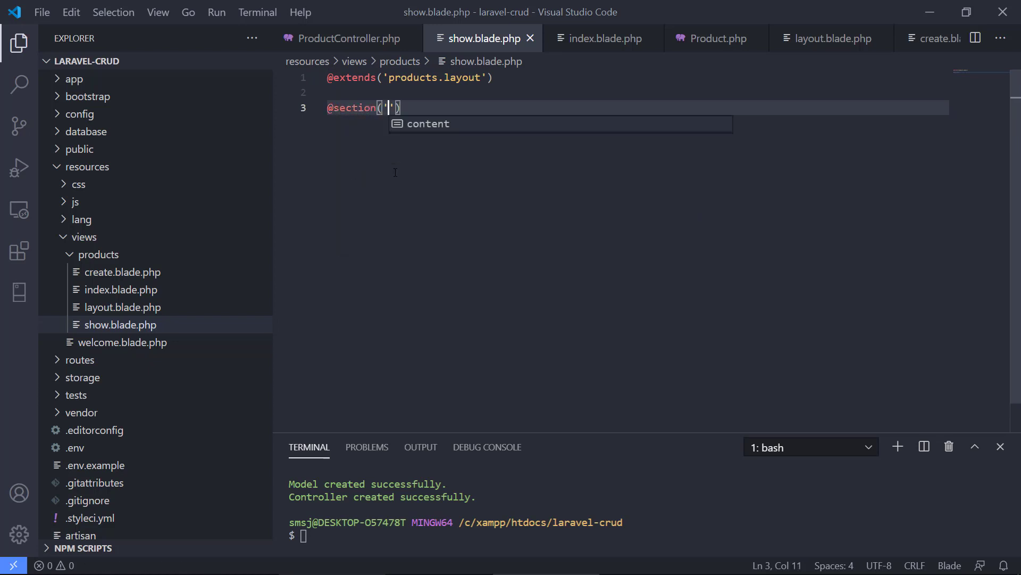
pyautogui.write('content')
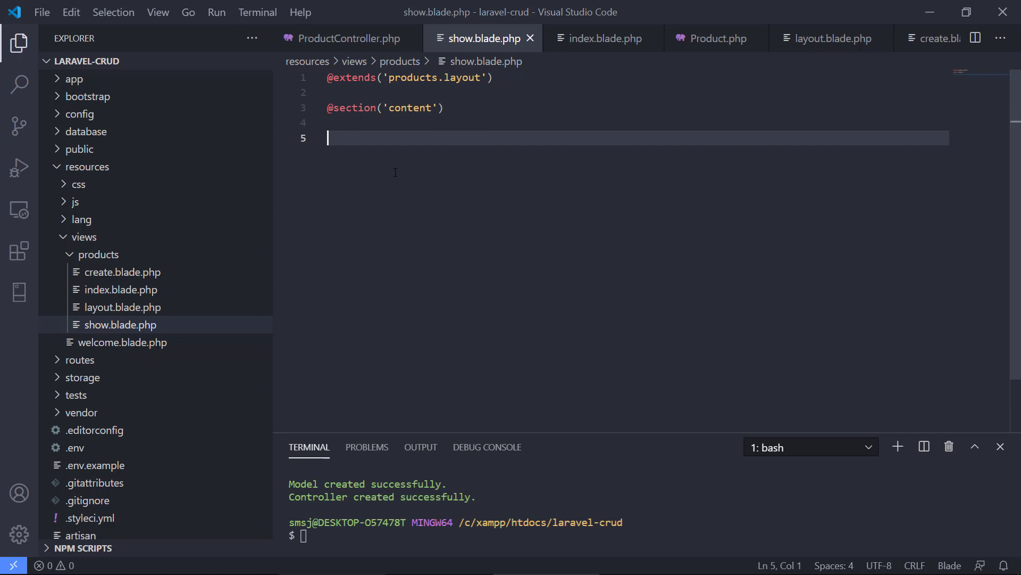
pyautogui.write('@endsection')
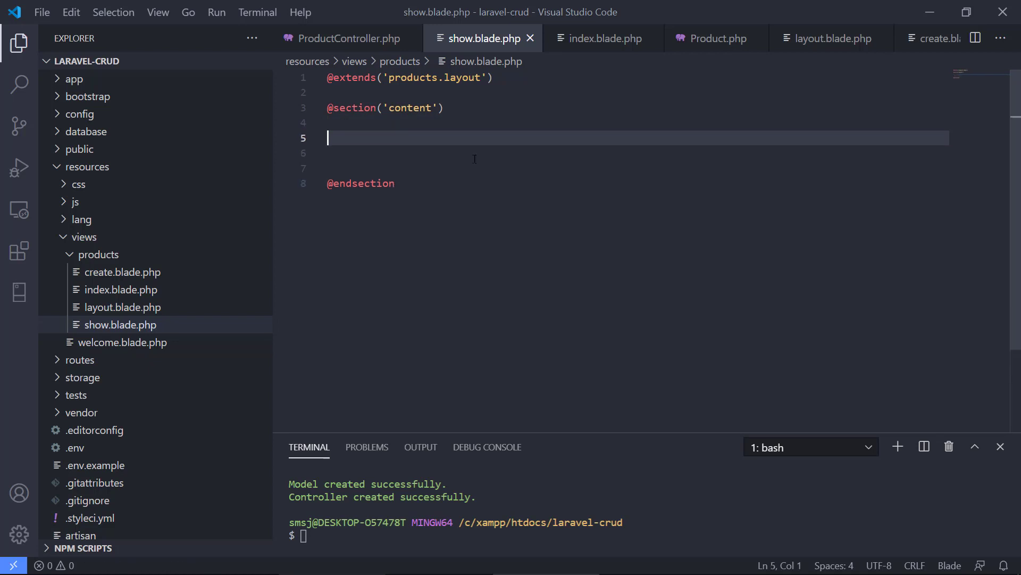
pyautogui.moveTo(394, 134)
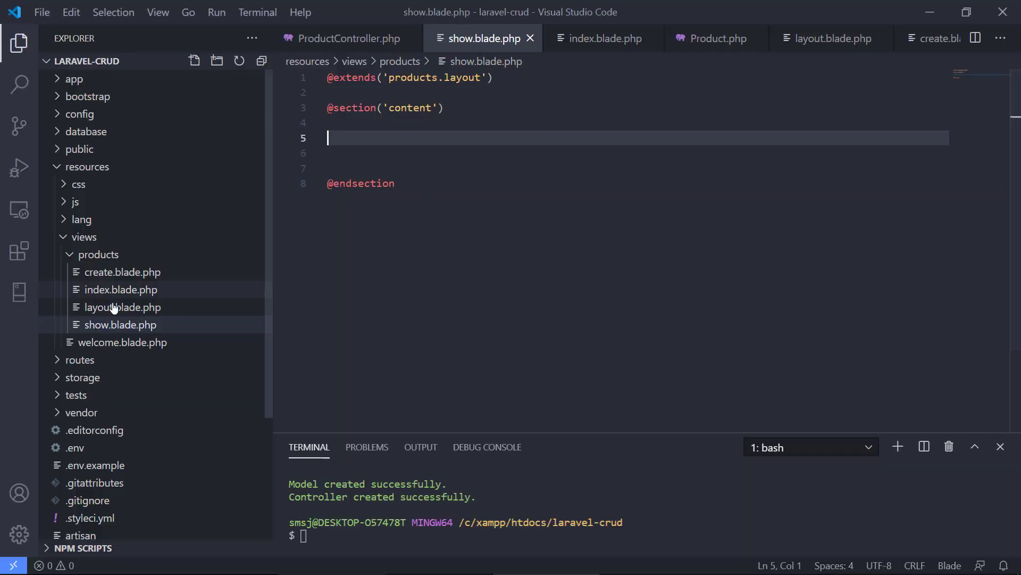
pyautogui.click(122, 306)
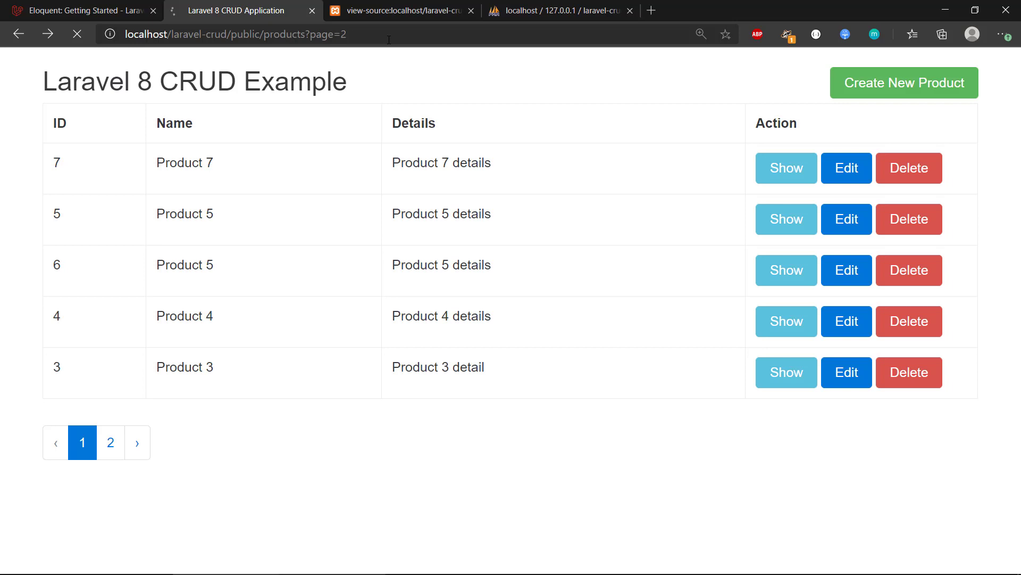
# Browse product page 2 and the Add New Product form, then return to the code editor
pyautogui.click(110, 441)
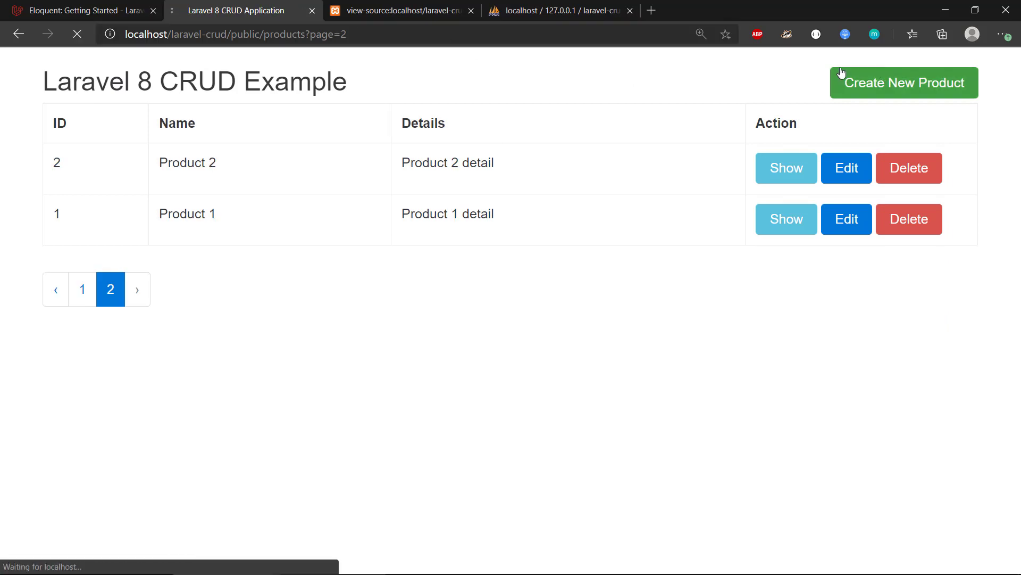
pyautogui.click(905, 83)
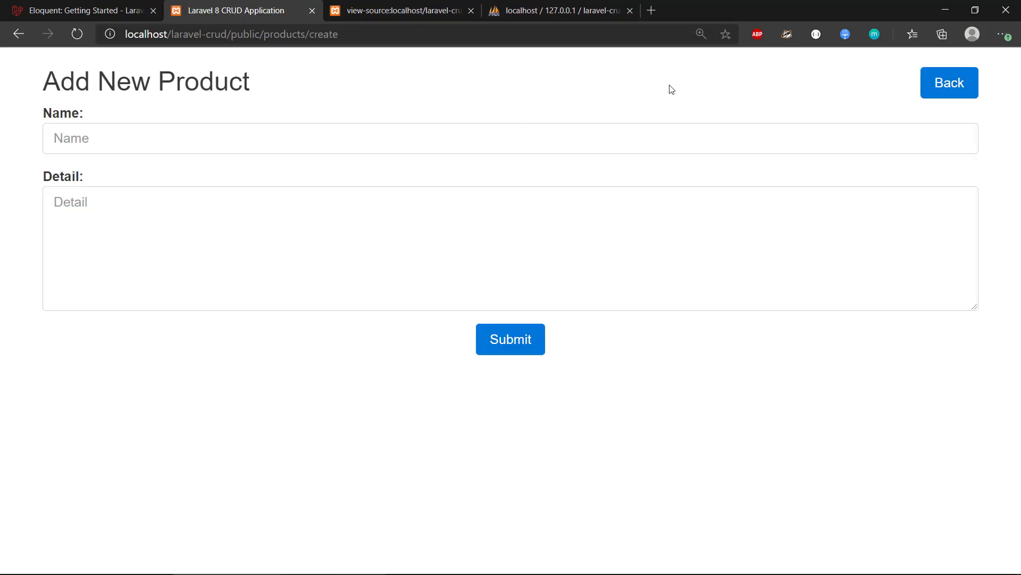
pyautogui.moveTo(18, 33)
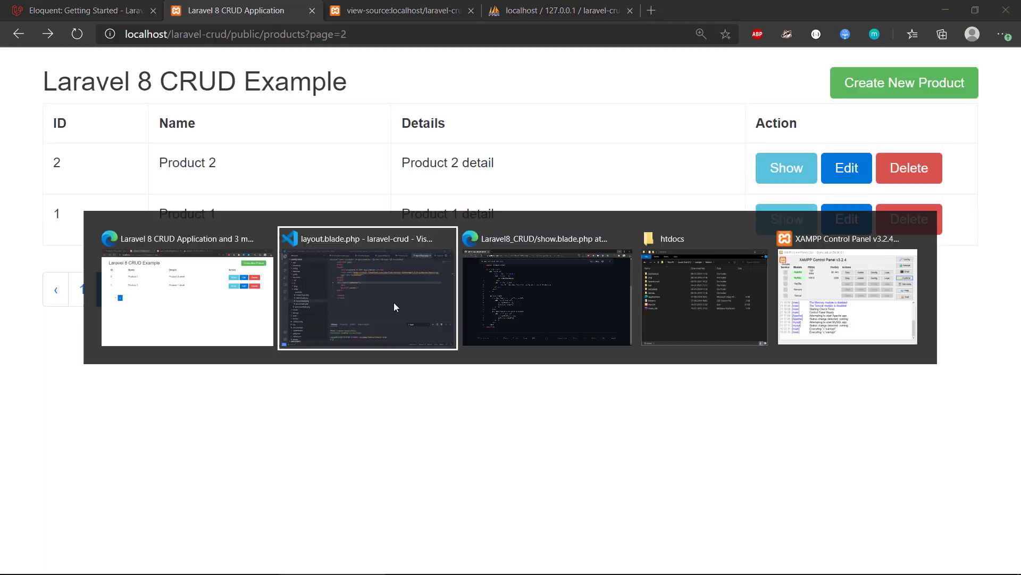
pyautogui.click(368, 287)
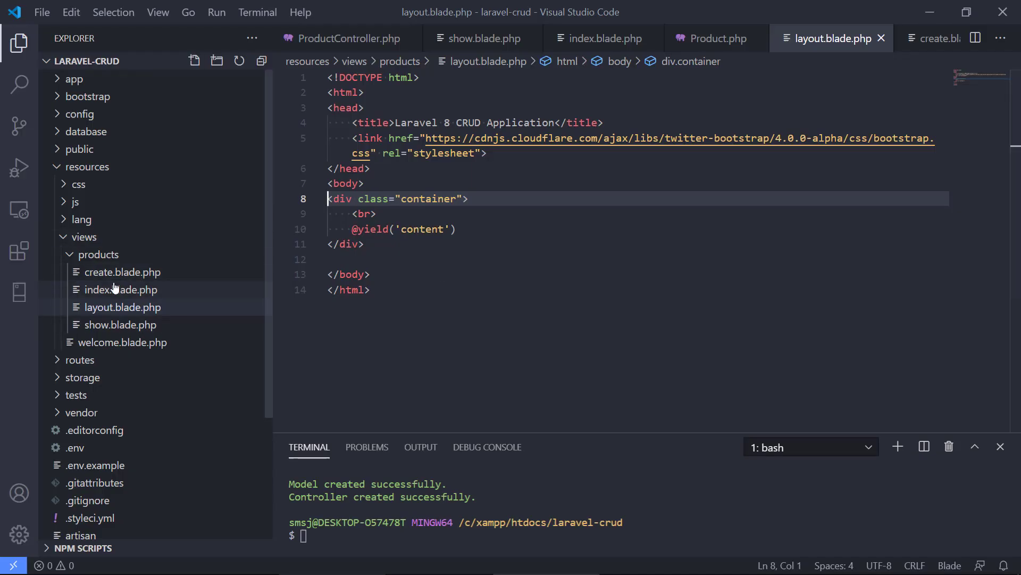
# Review show.blade.php's Show Product heading, Back link to products.index, and $product name and details fields
pyautogui.click(119, 325)
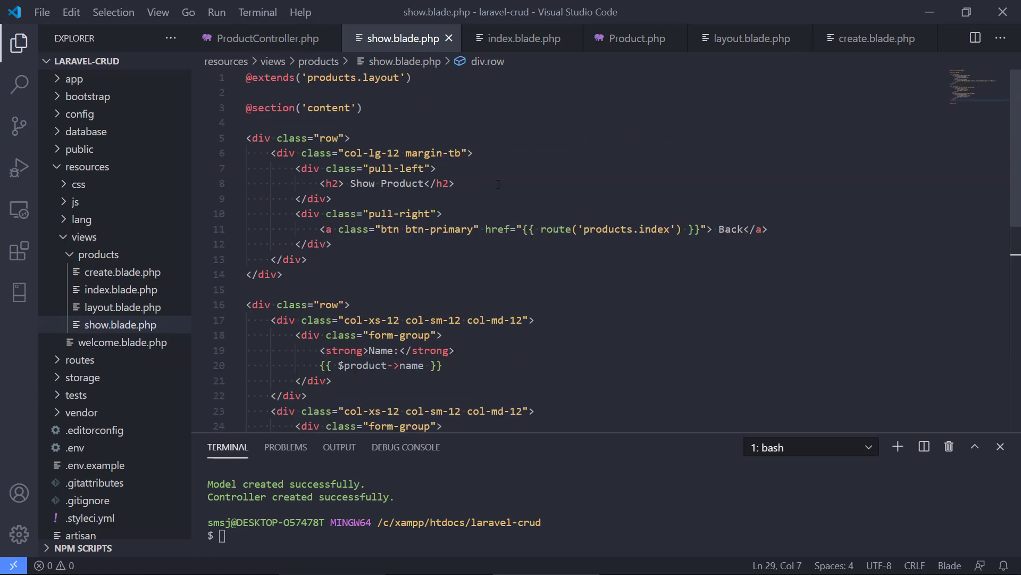
pyautogui.click(377, 183)
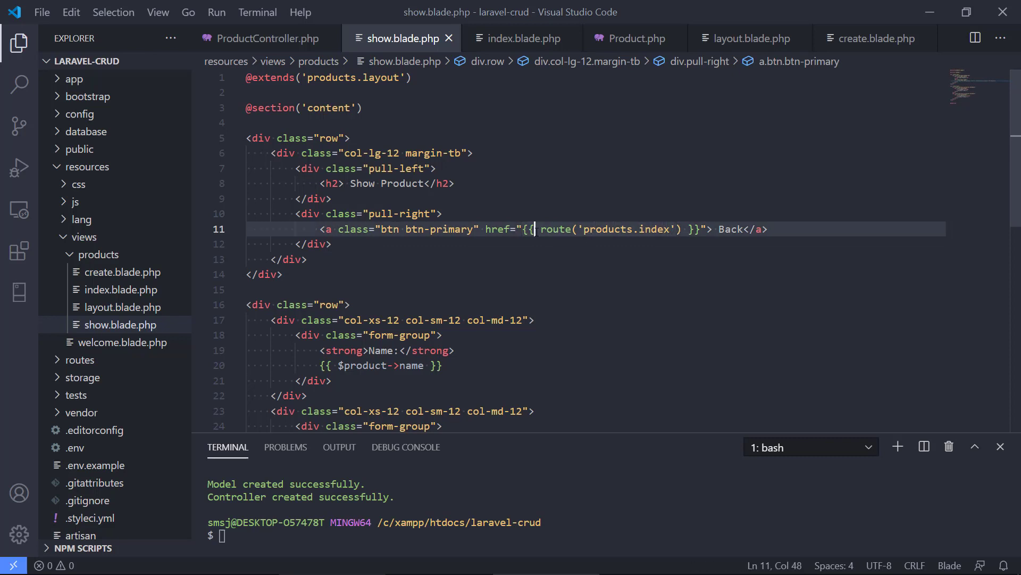
pyautogui.scroll(-3)
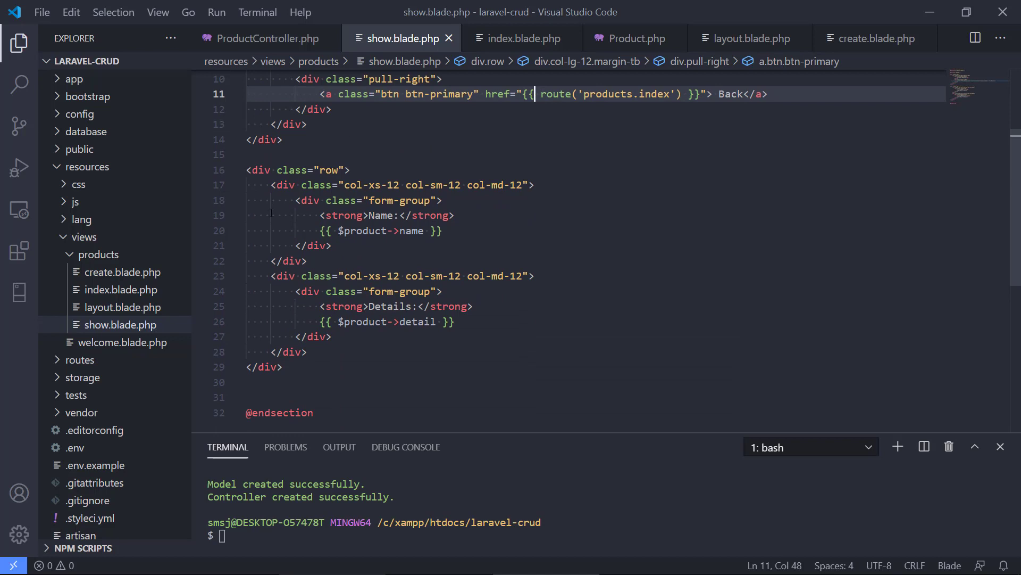
pyautogui.doubleClick(362, 231)
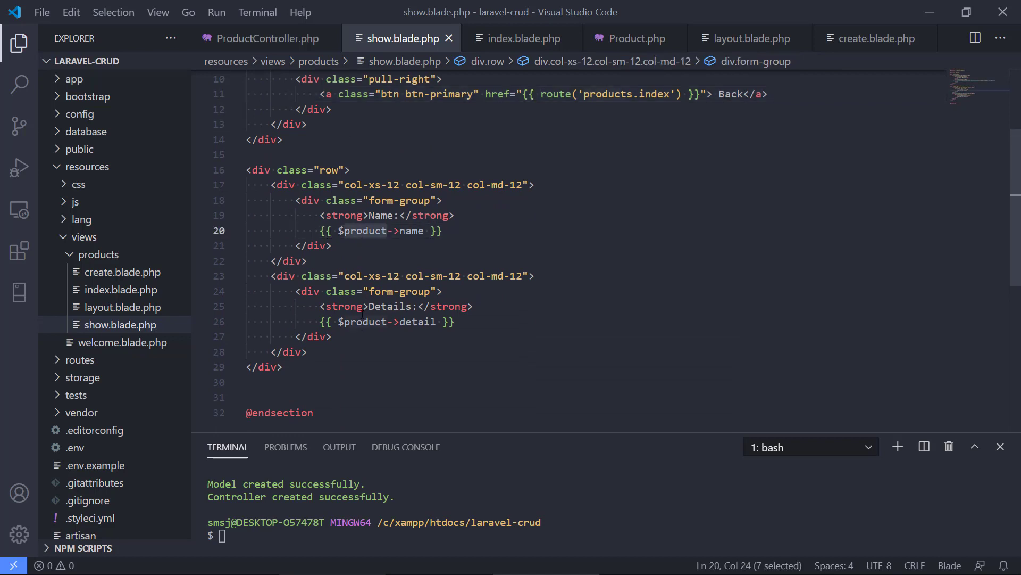
pyautogui.click(406, 321)
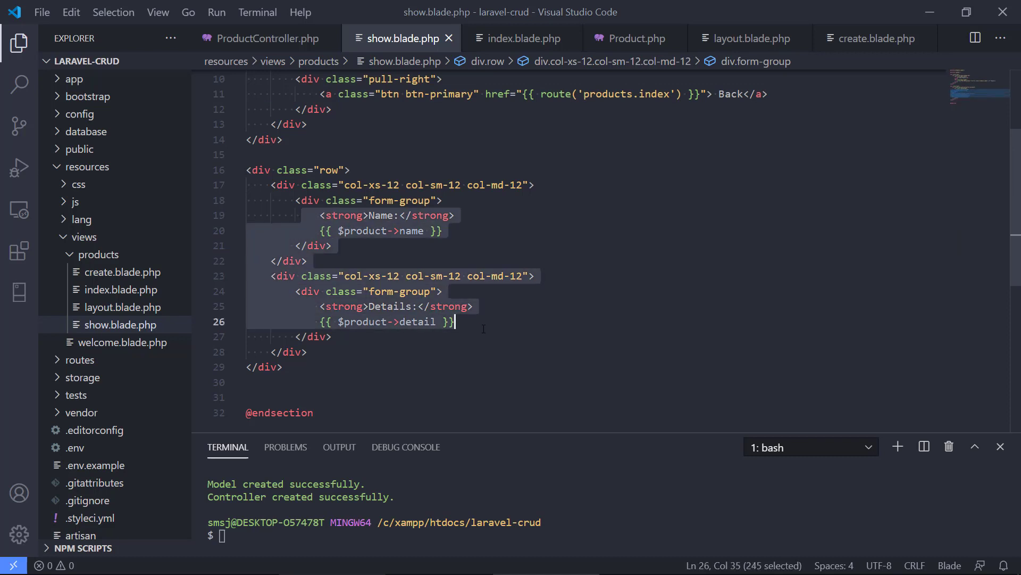
pyautogui.moveTo(475, 245)
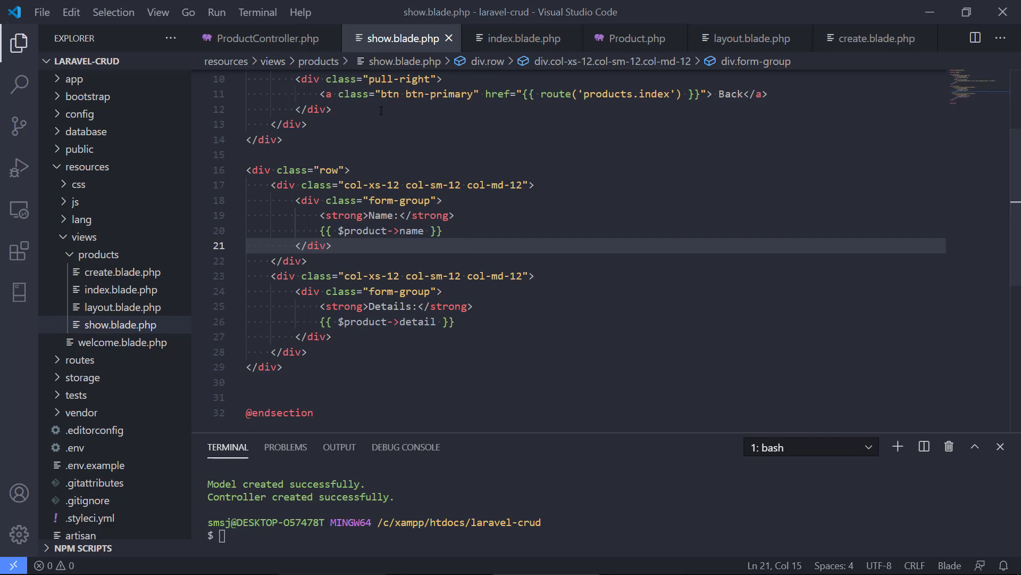
pyautogui.moveTo(700, 46)
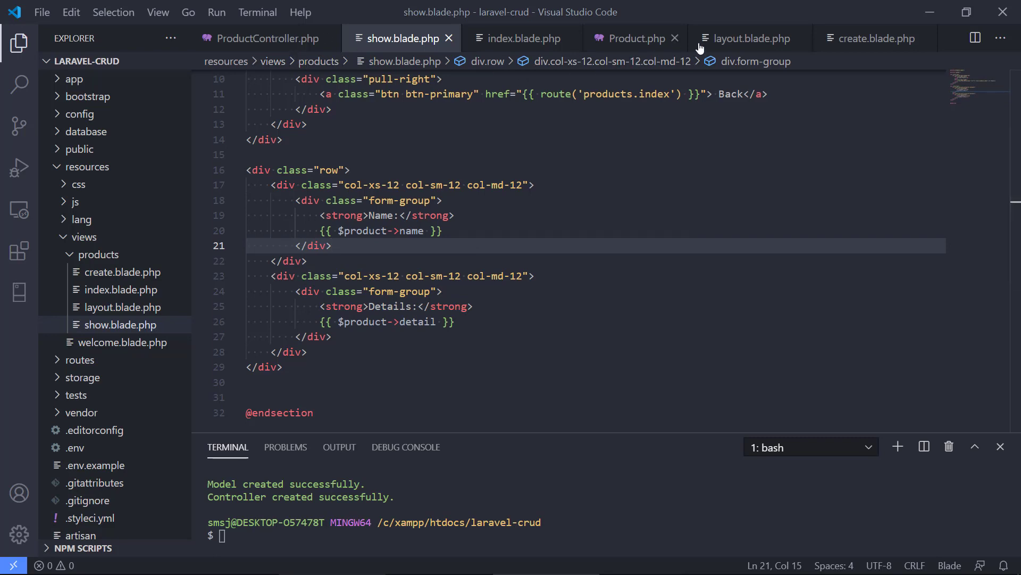
pyautogui.click(524, 39)
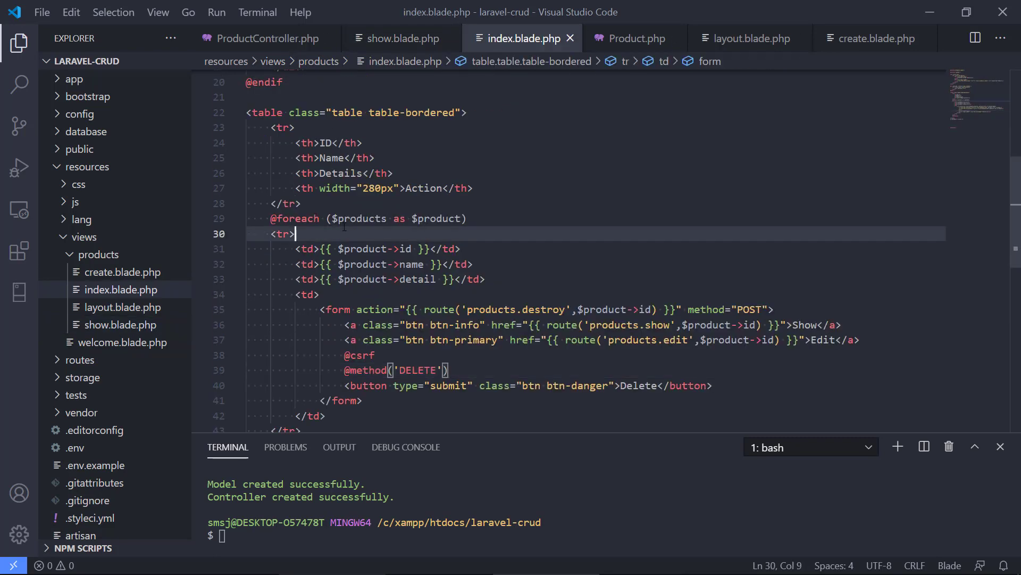
pyautogui.doubleClick(361, 220)
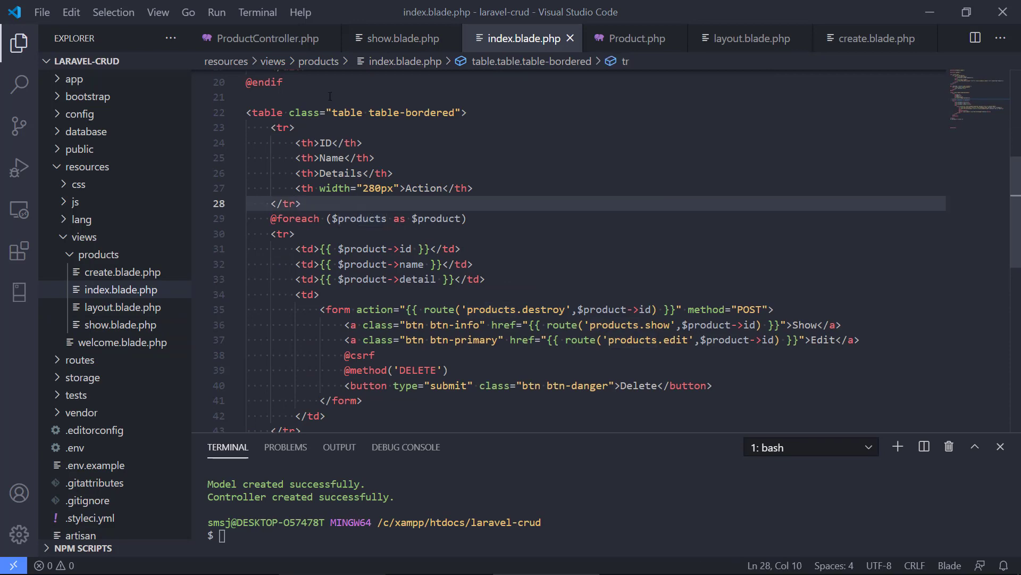
pyautogui.click(265, 38)
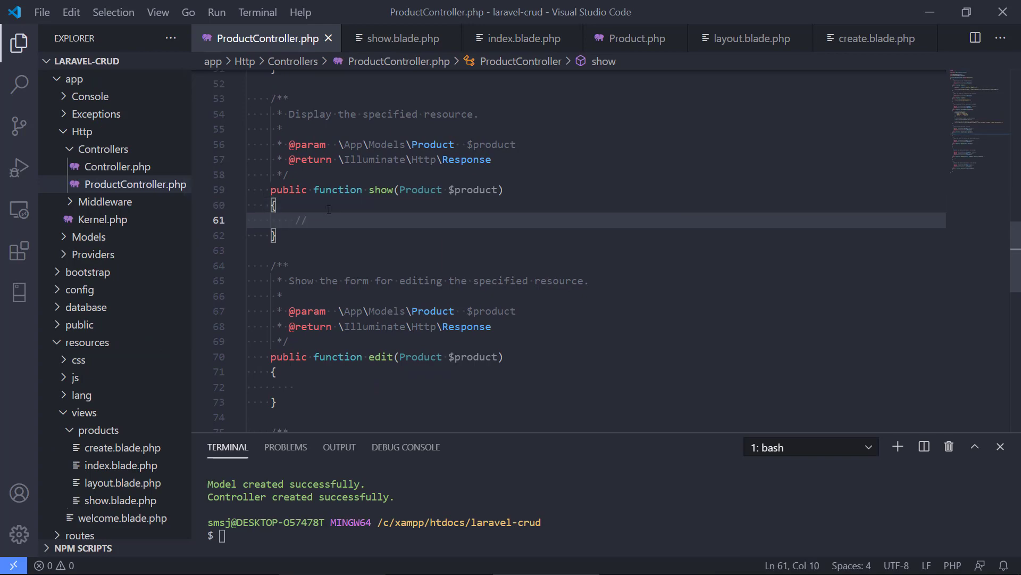
# Have the show method return view('products.show')
pyautogui.write('ret')
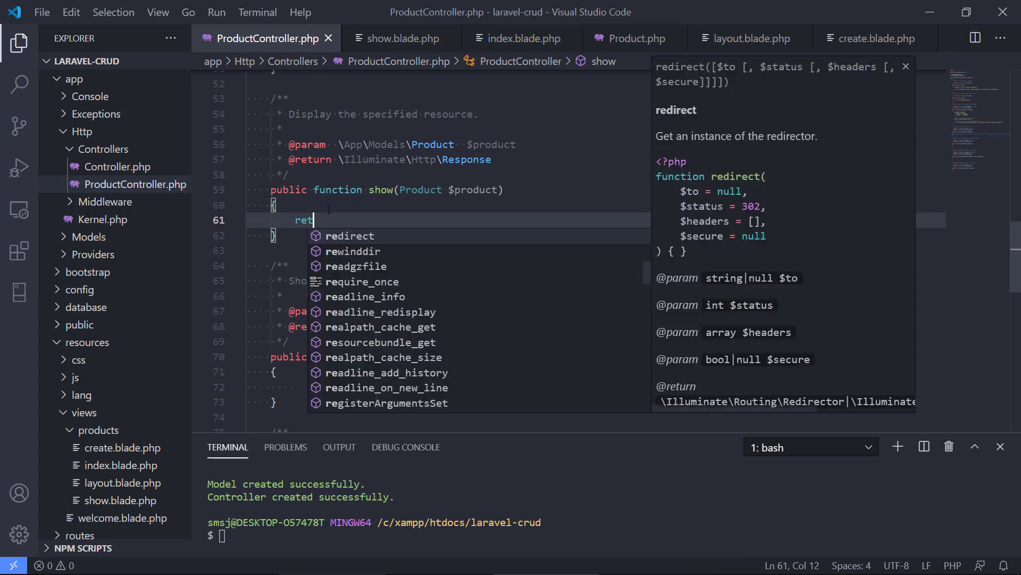
pyautogui.write('urn view()')
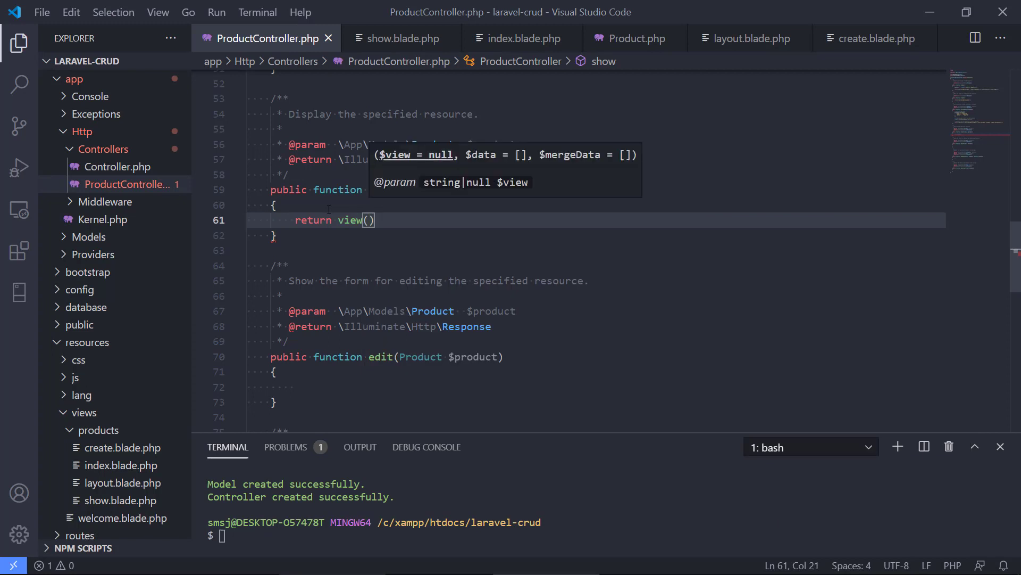
pyautogui.write("''")
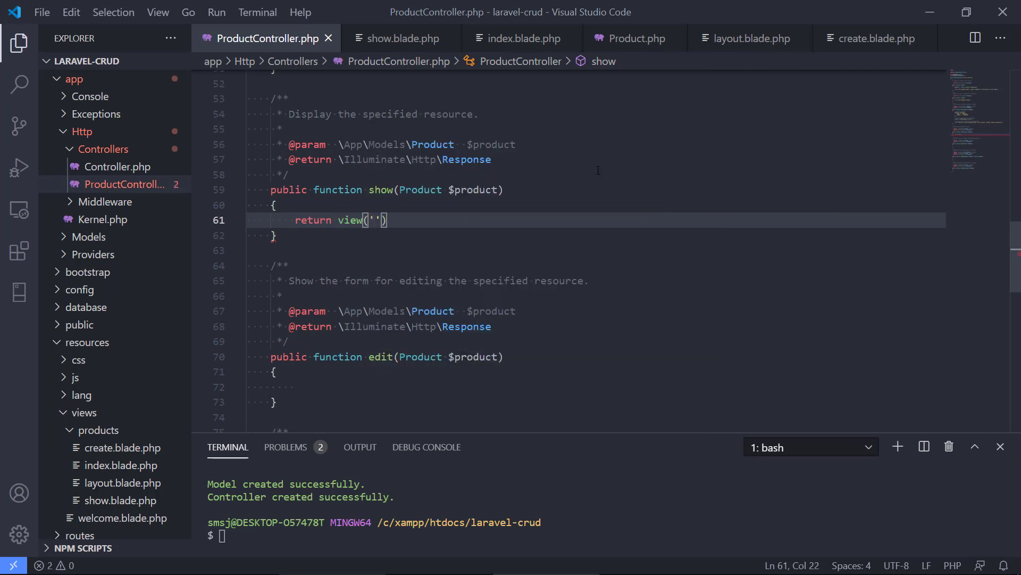
pyautogui.write('prod')
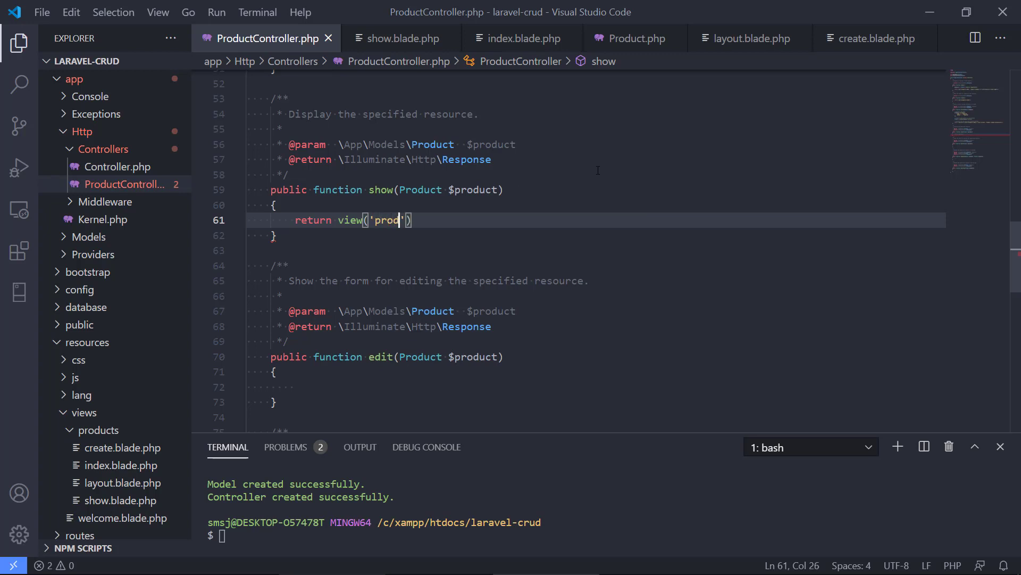
pyautogui.write('ucts.')
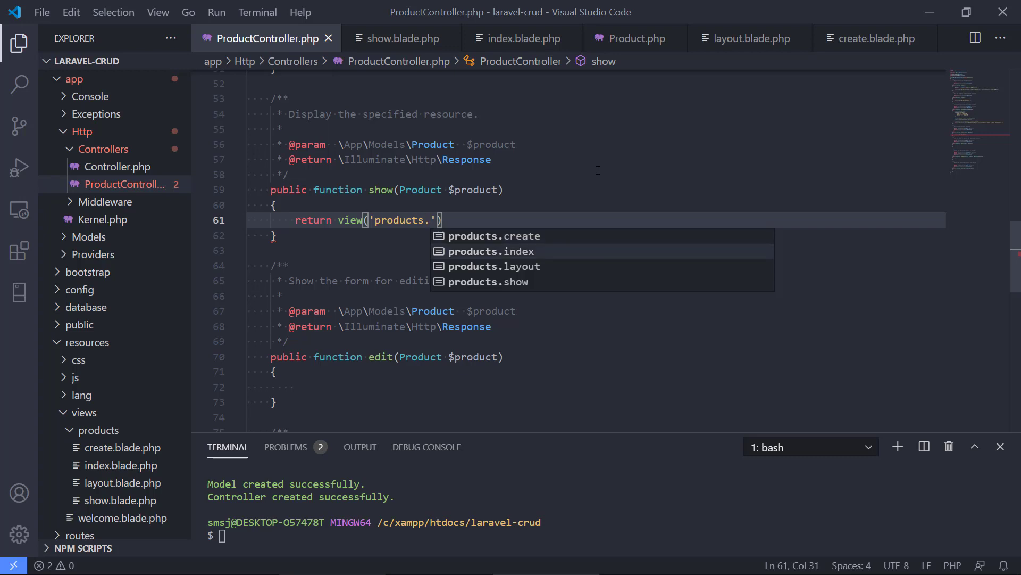
pyautogui.click(488, 281)
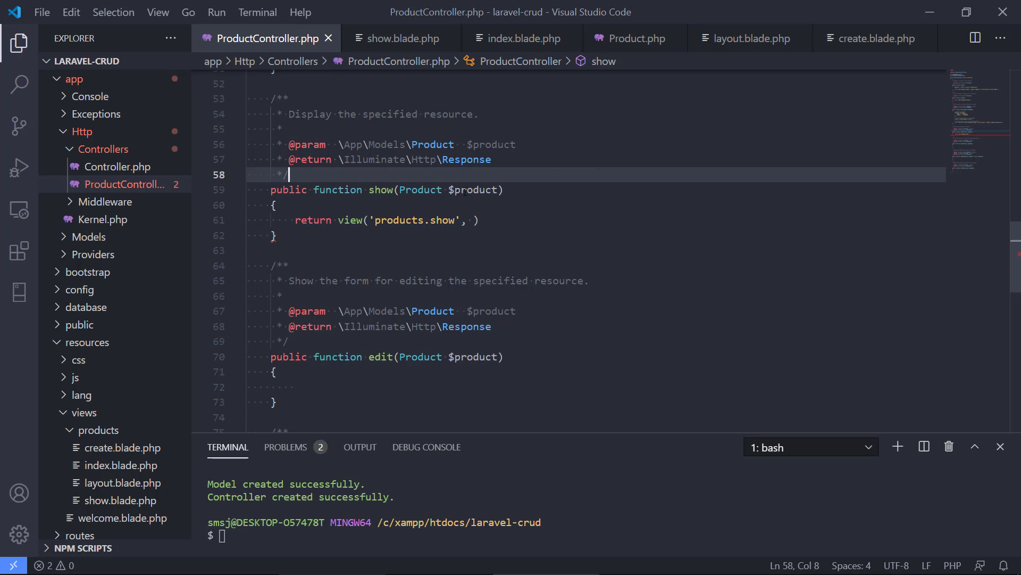
# Pass the product into the view with compact('product')
pyautogui.doubleClick(472, 189)
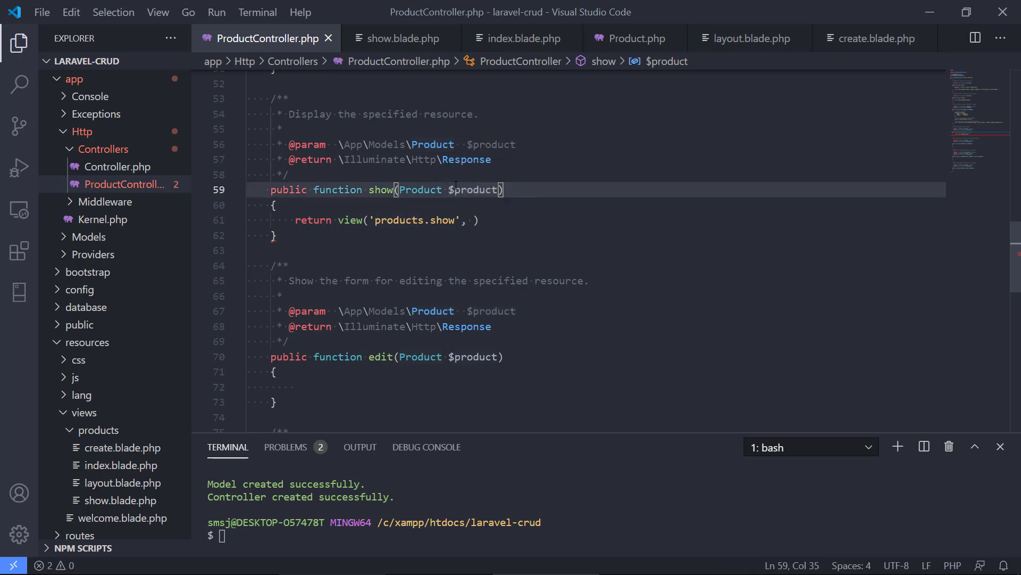
pyautogui.click(472, 220)
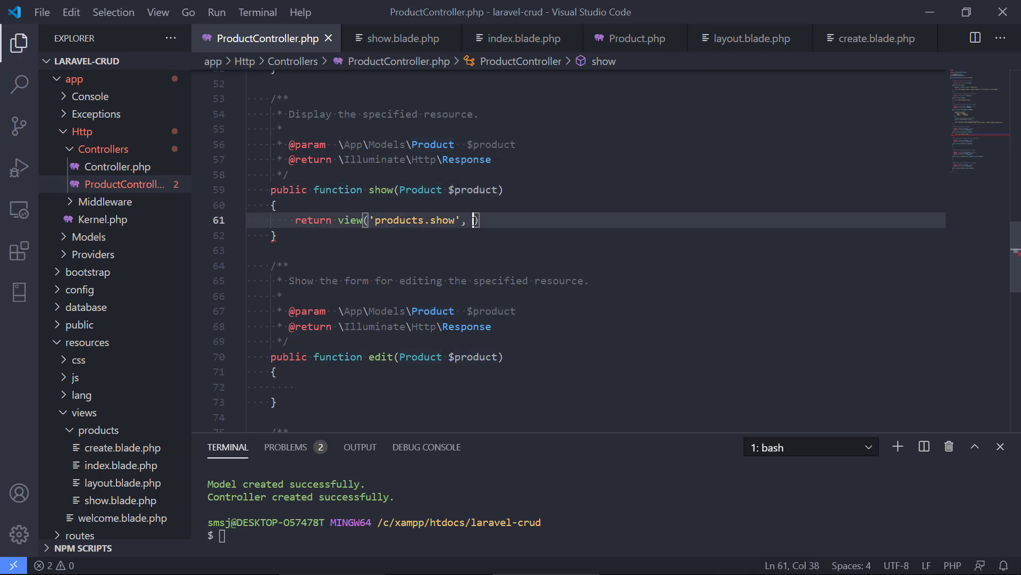
pyautogui.write('compact')
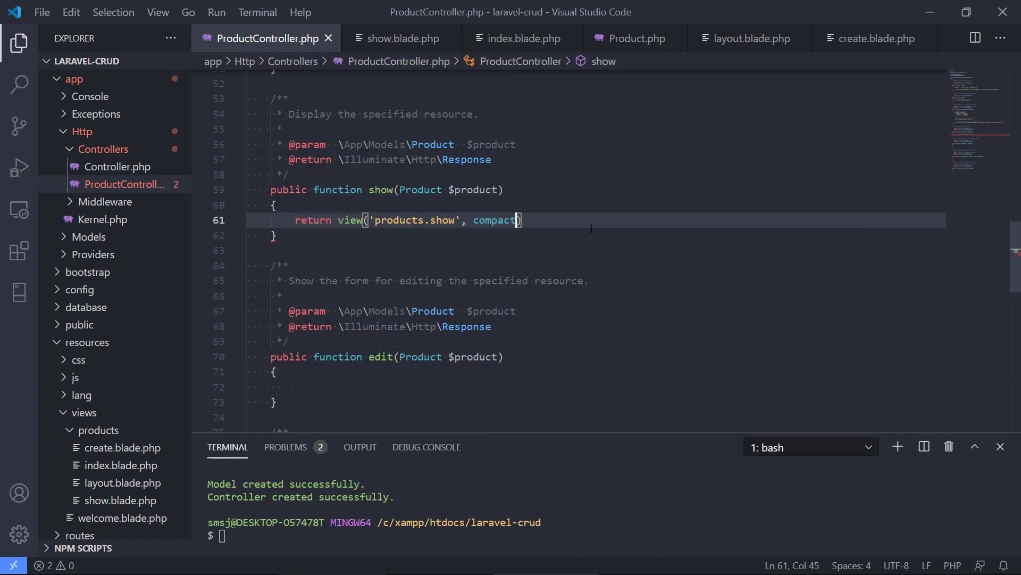
pyautogui.write('(prou')
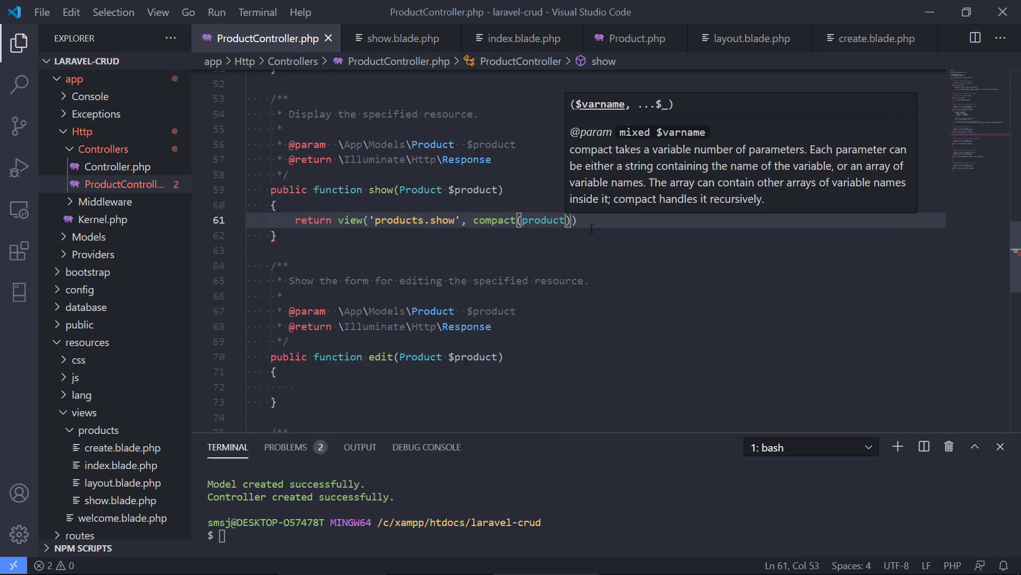
pyautogui.write(';')
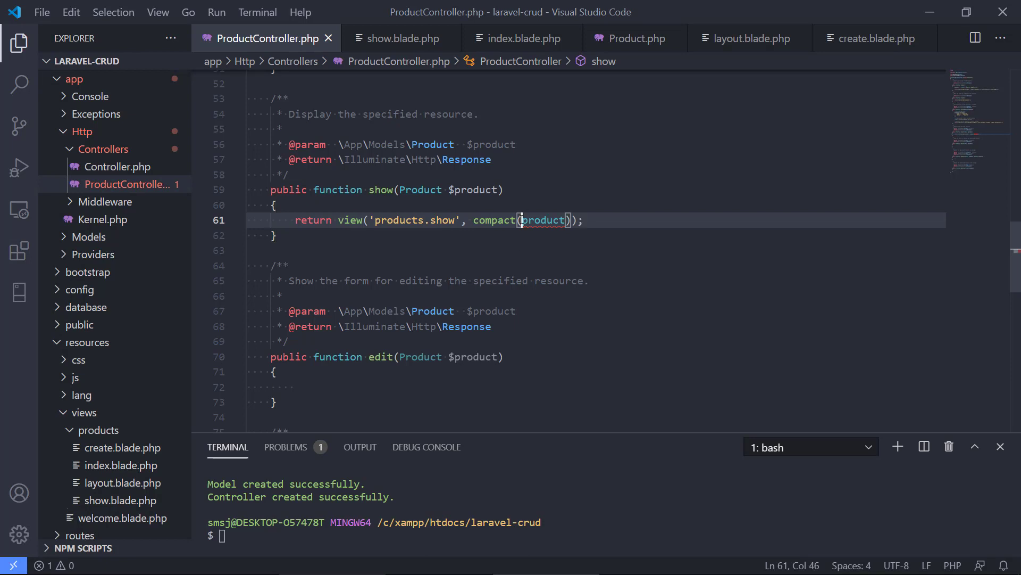
pyautogui.write("'product'")
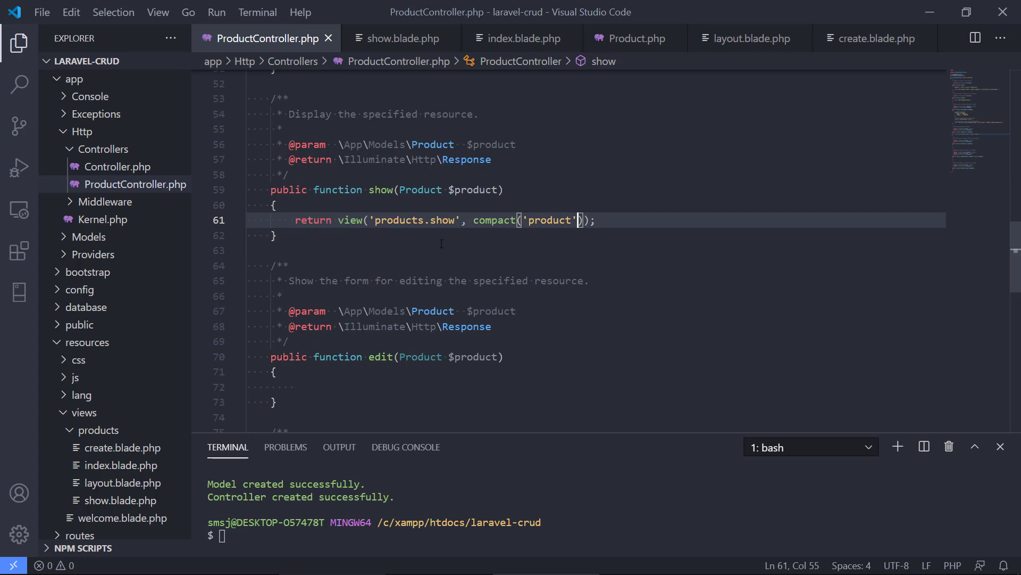
pyautogui.doubleClick(549, 219)
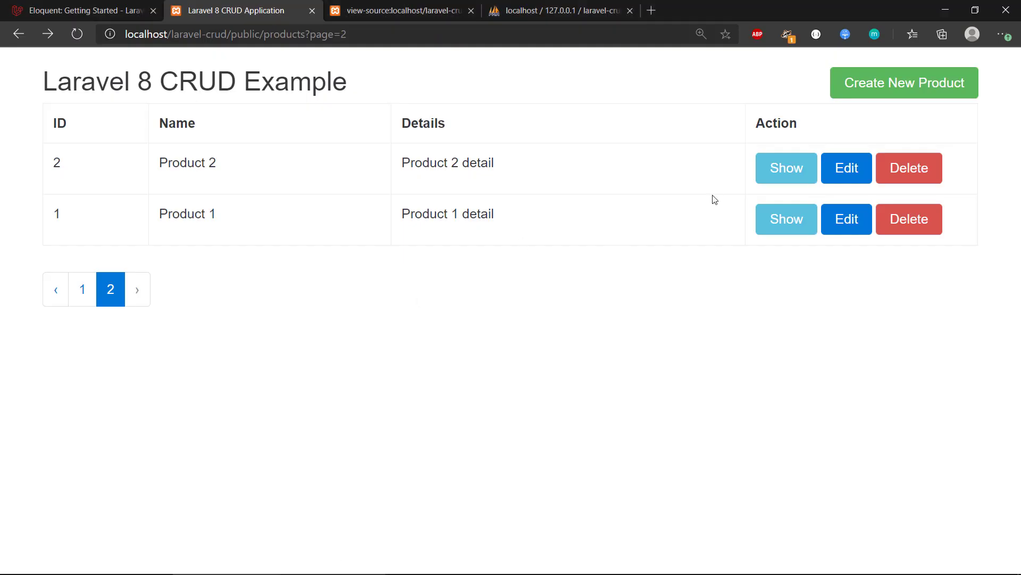
# View the Show Product page for Product 1 and return to the product list
pyautogui.click(786, 168)
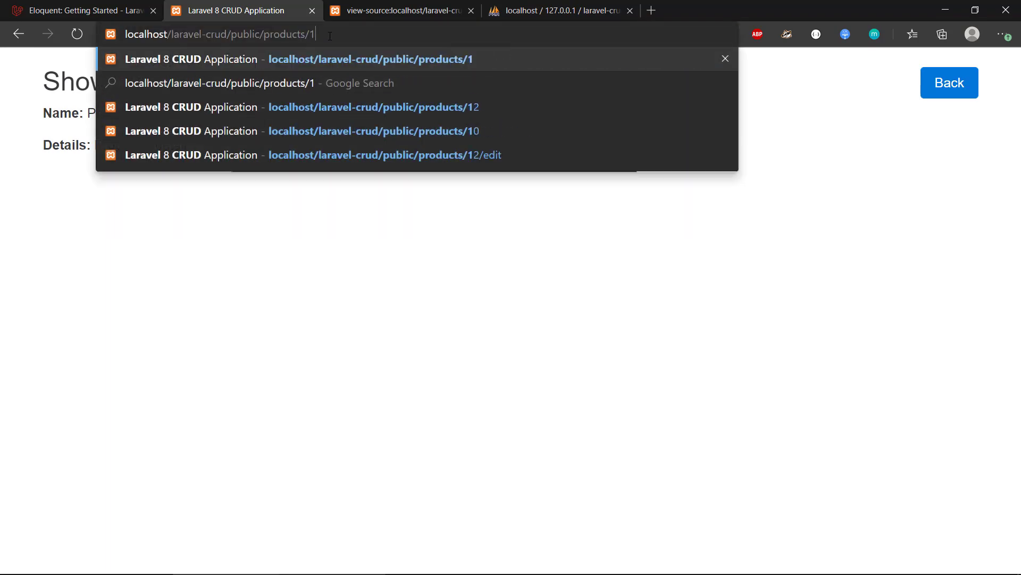
pyautogui.press('Enter')
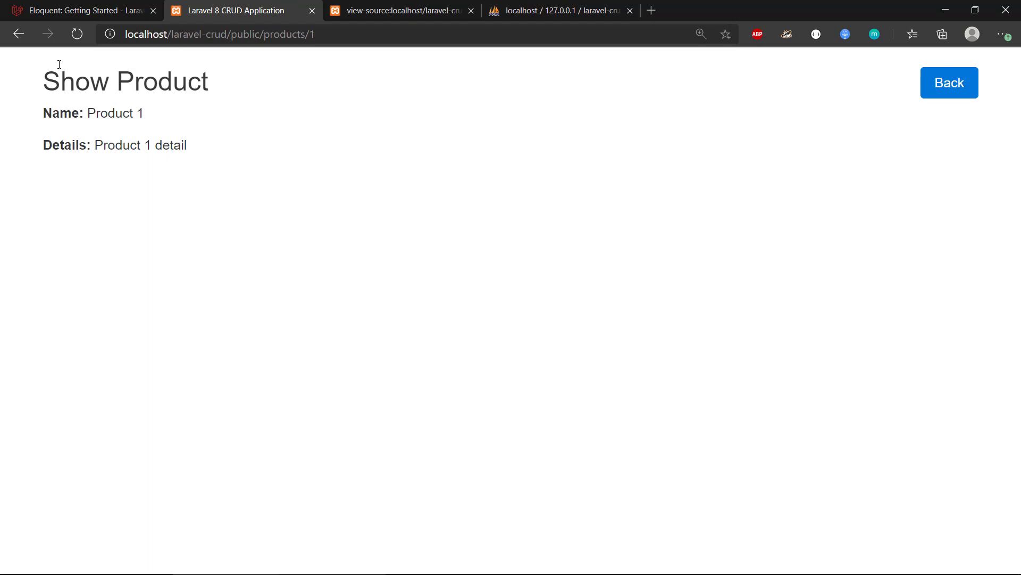
pyautogui.click(949, 83)
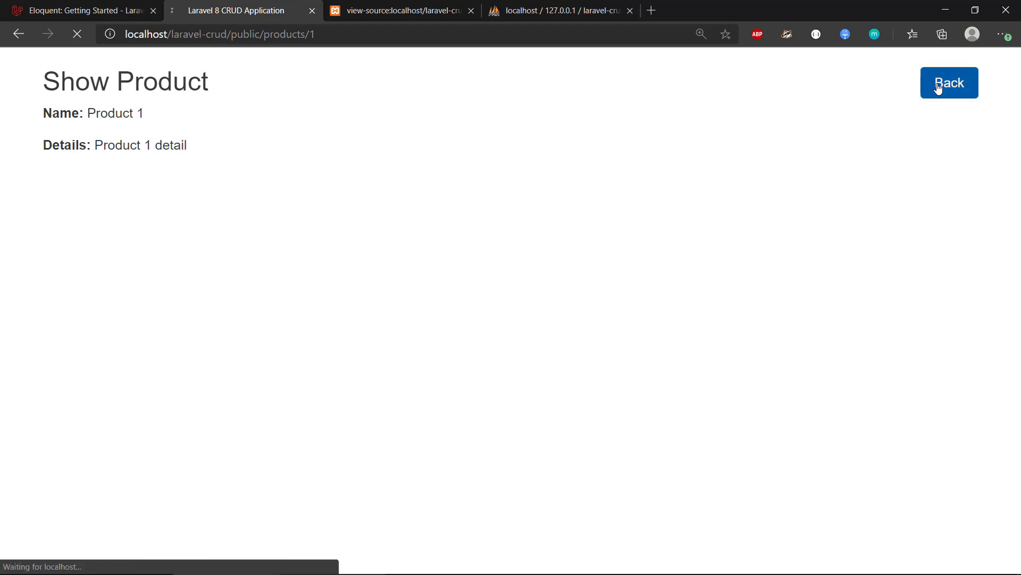
pyautogui.click(949, 83)
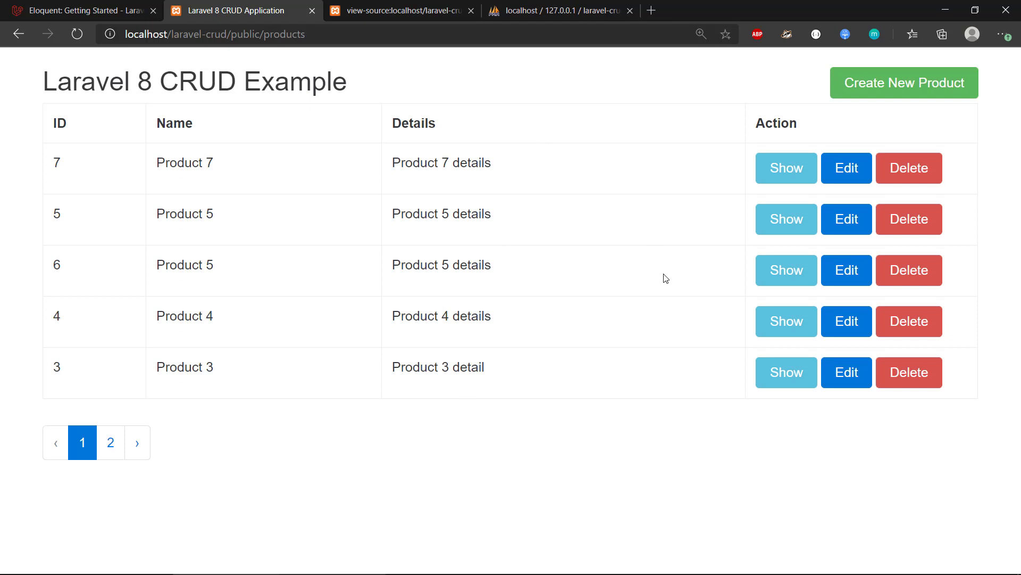
# View Product 4's details, then edit the address to request product 10
pyautogui.click(787, 321)
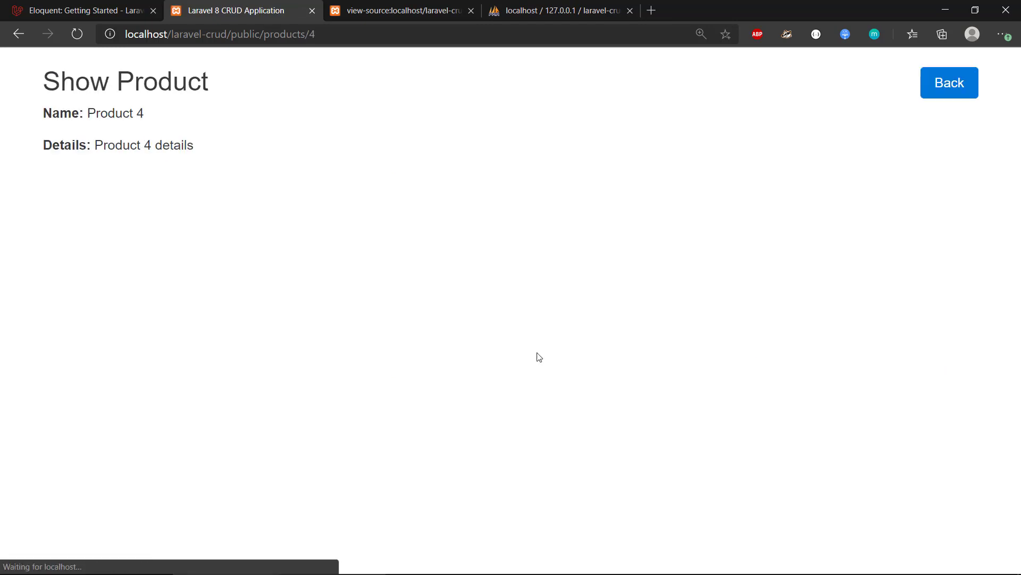
pyautogui.click(219, 35)
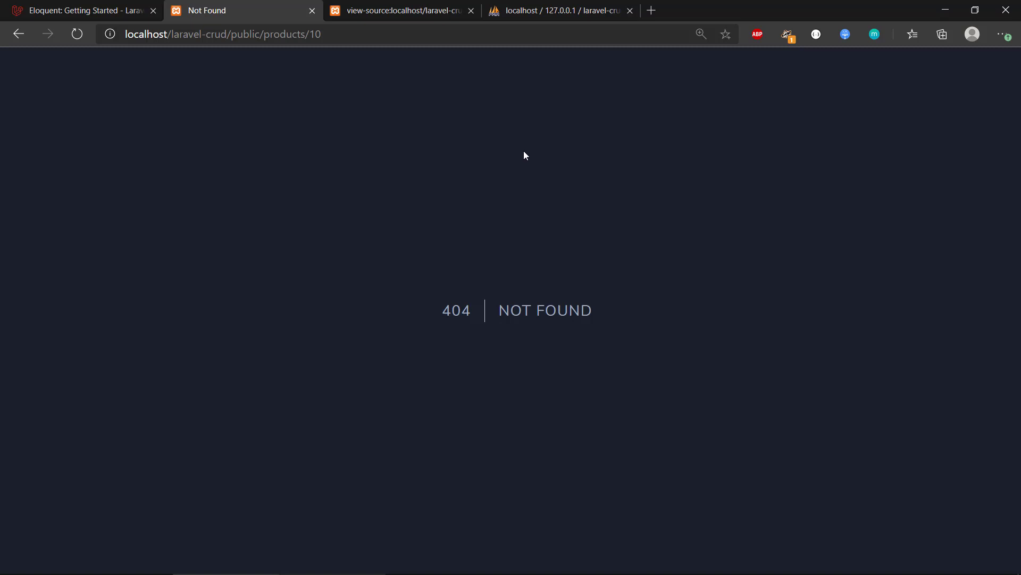
pyautogui.moveTo(395, 279)
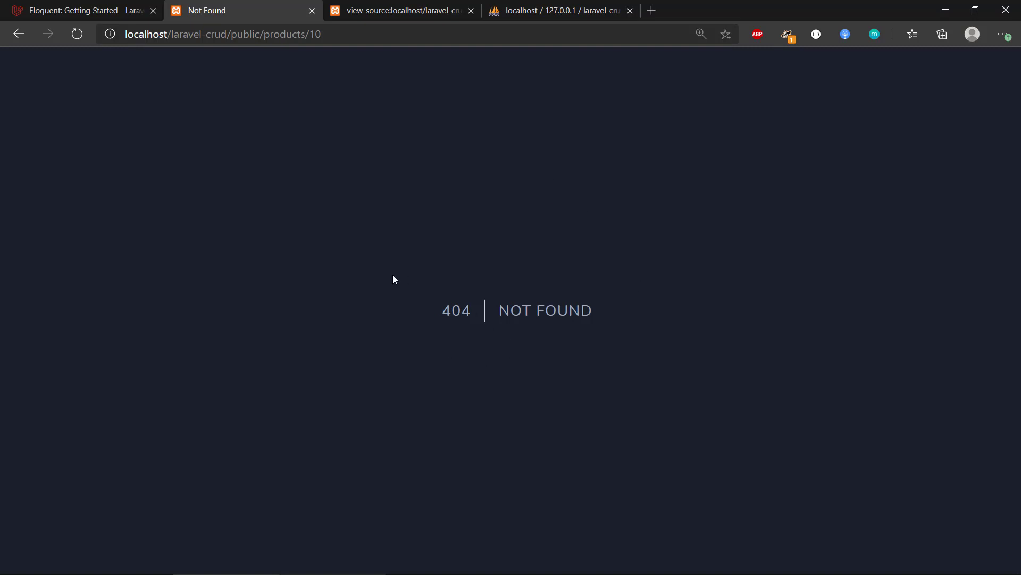
pyautogui.moveTo(295, 215)
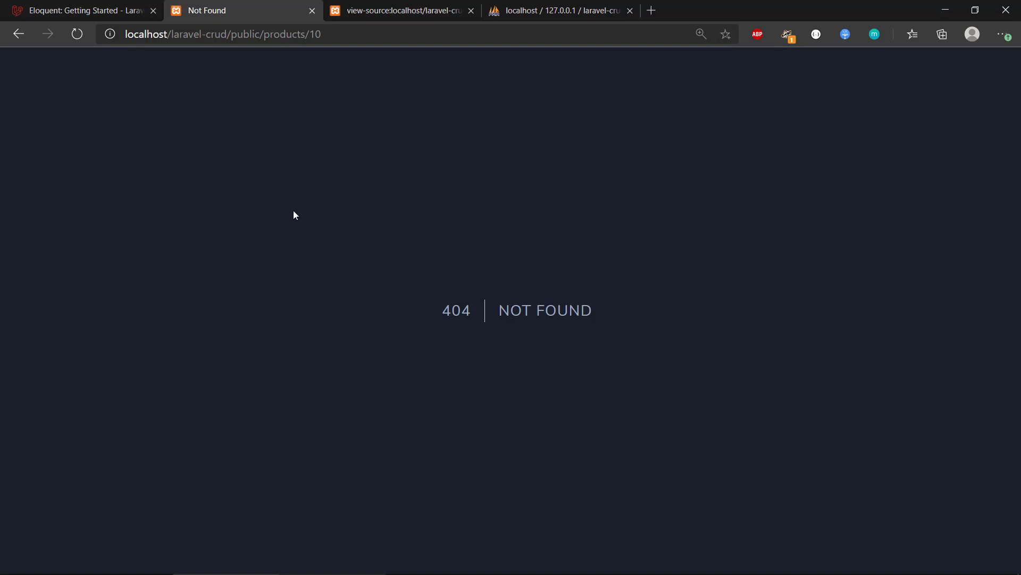
pyautogui.write('localhost/laravel-crud/public/products/4')
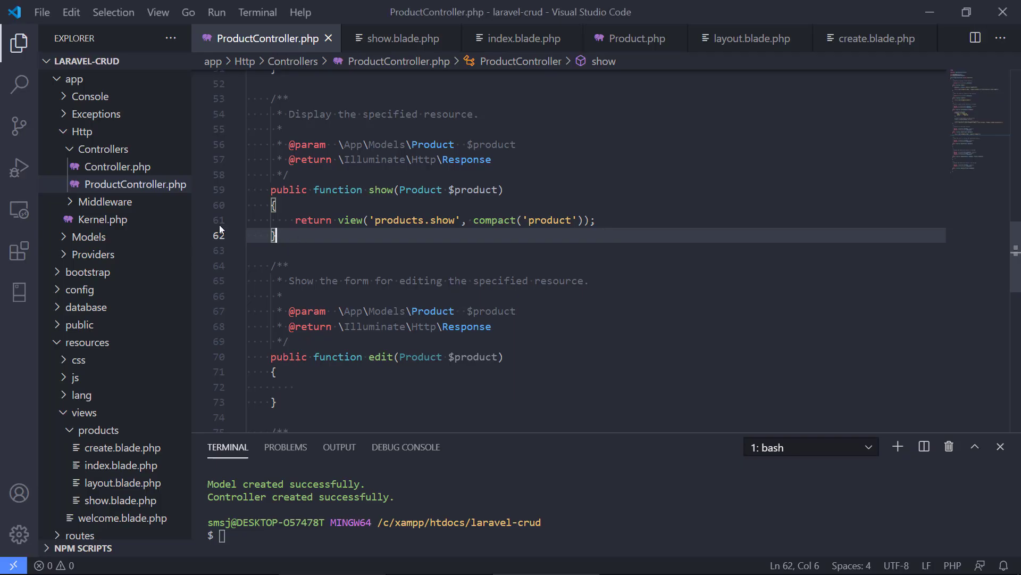
pyautogui.click(404, 38)
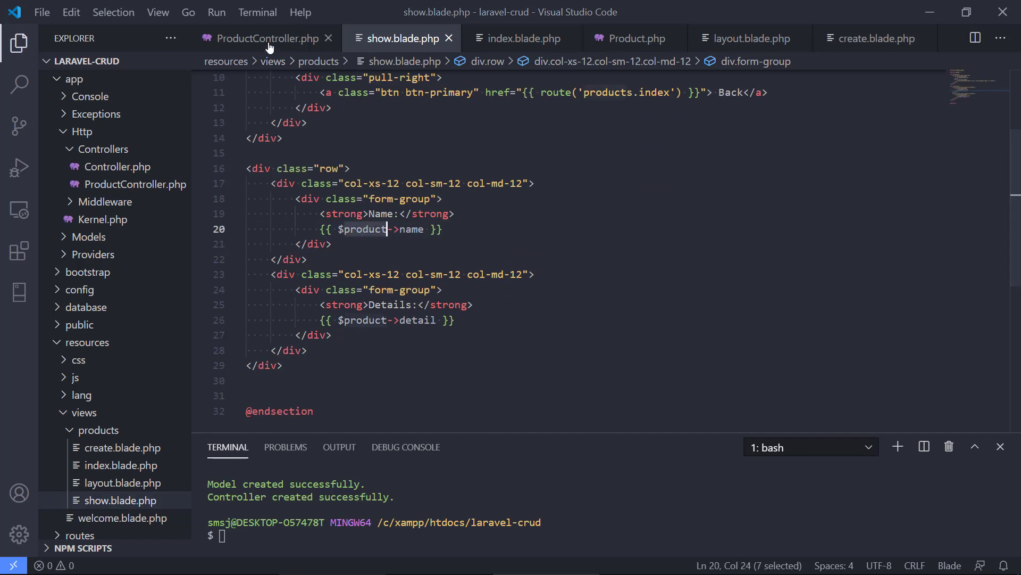
pyautogui.click(269, 38)
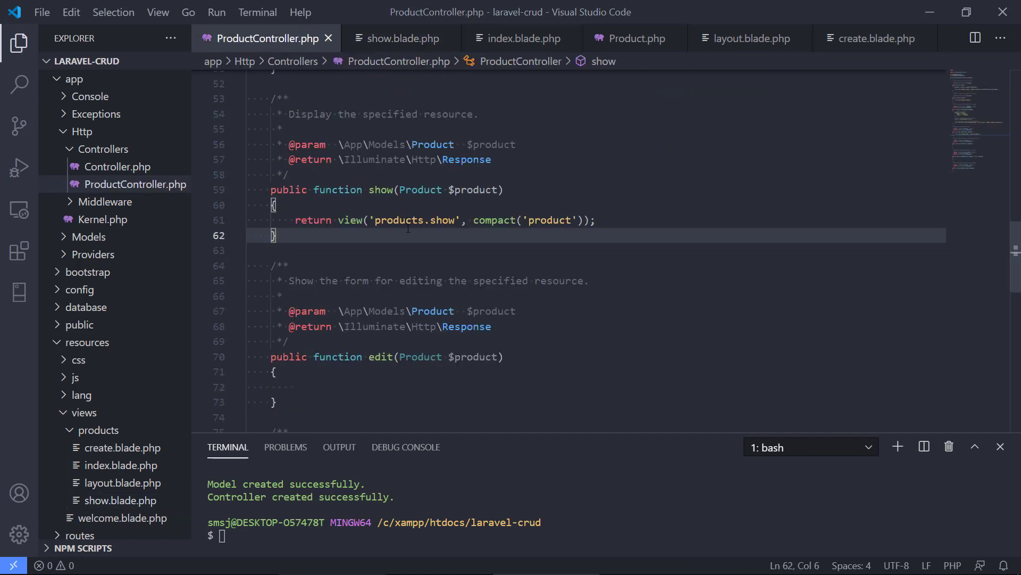
pyautogui.moveTo(494, 219)
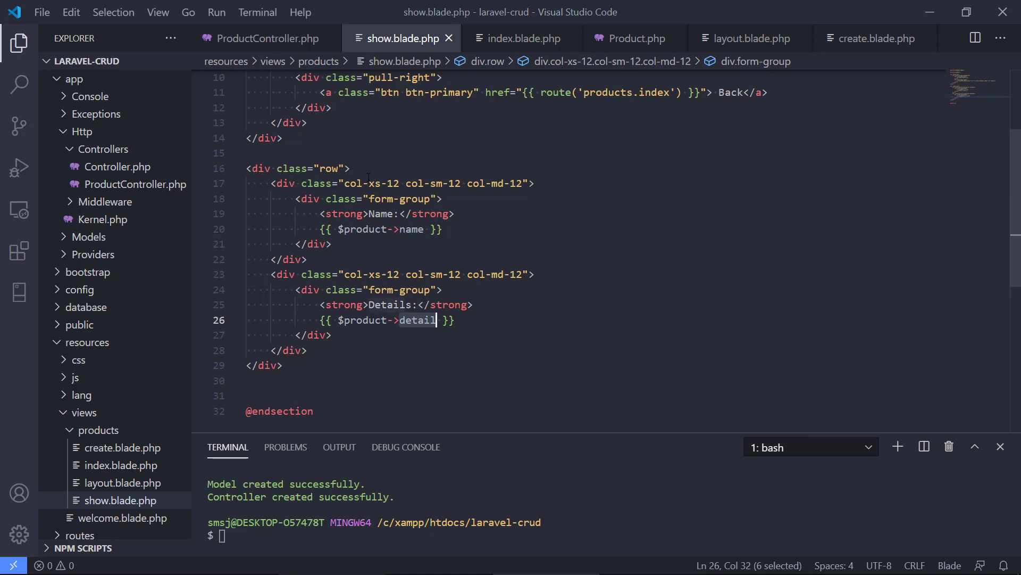
pyautogui.click(269, 38)
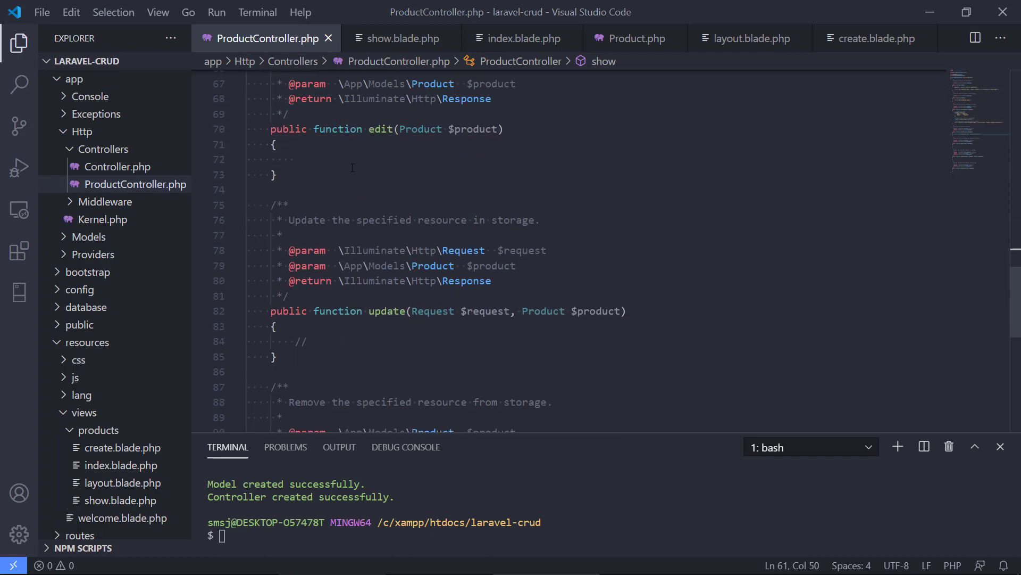
pyautogui.scroll(-3)
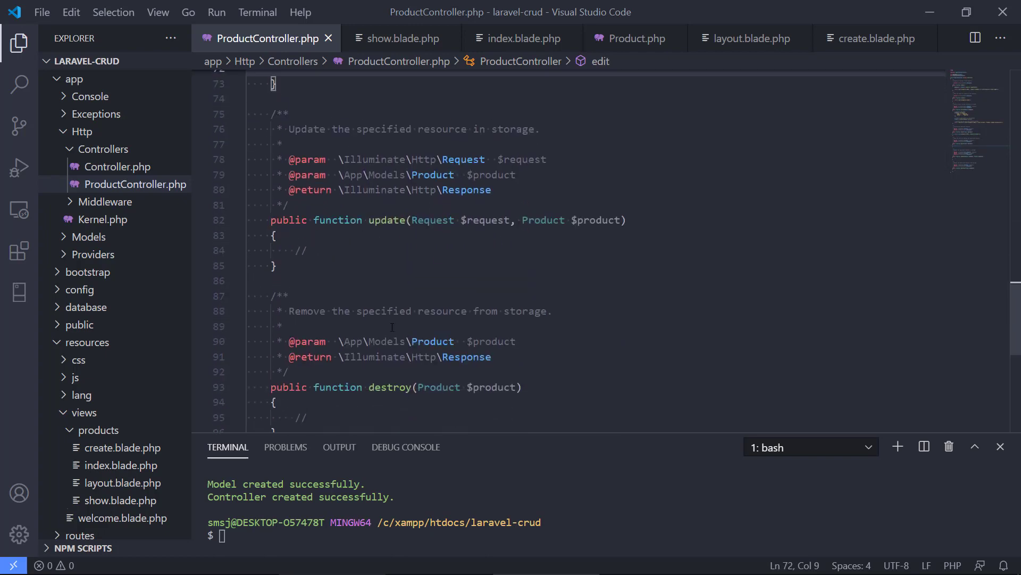